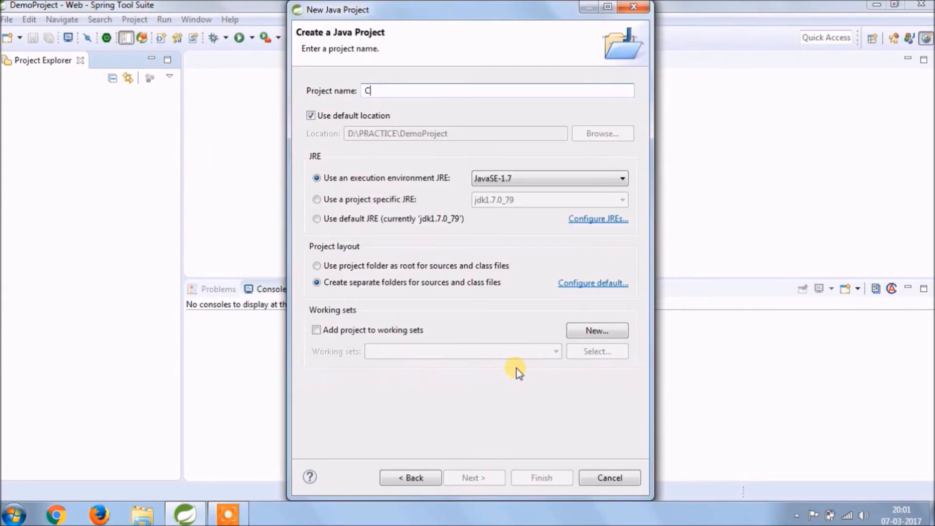
- Create a Java project named Cloning and expand it in the explorer
type("loning")
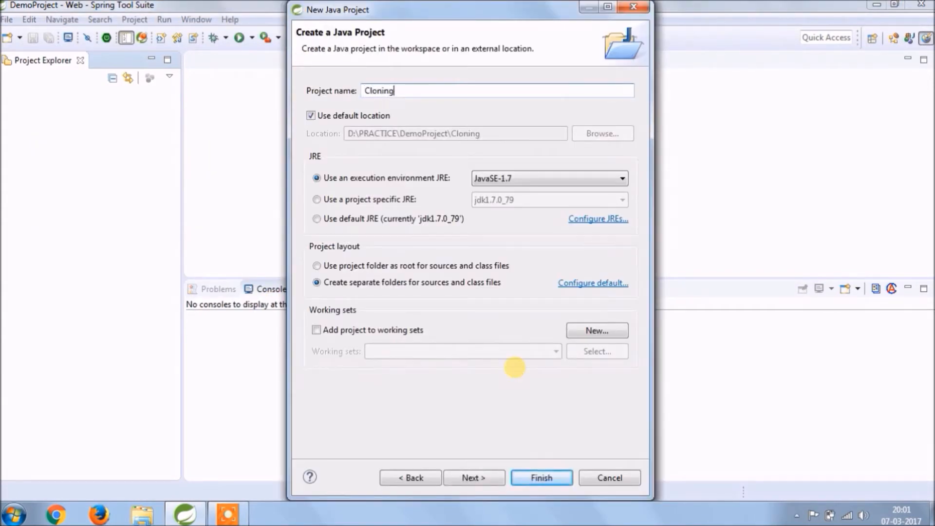
left_click(541, 477)
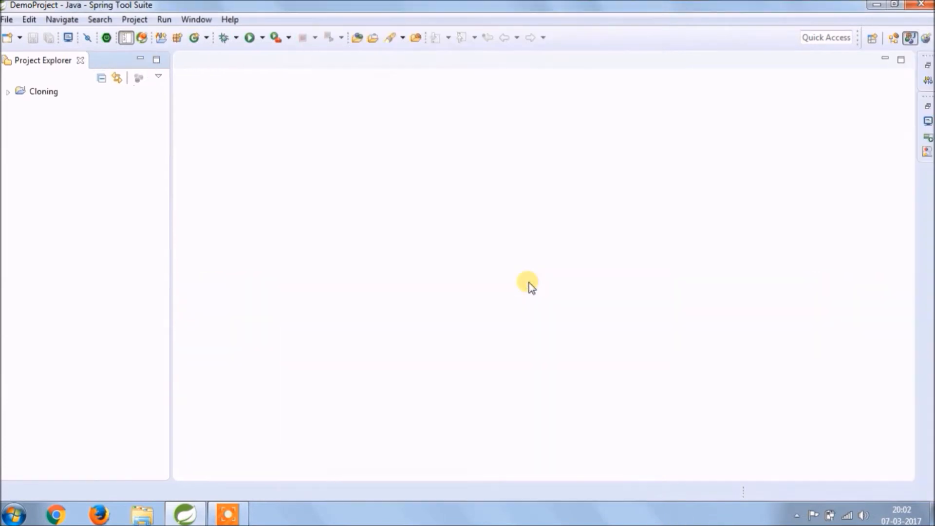
left_click(8, 92)
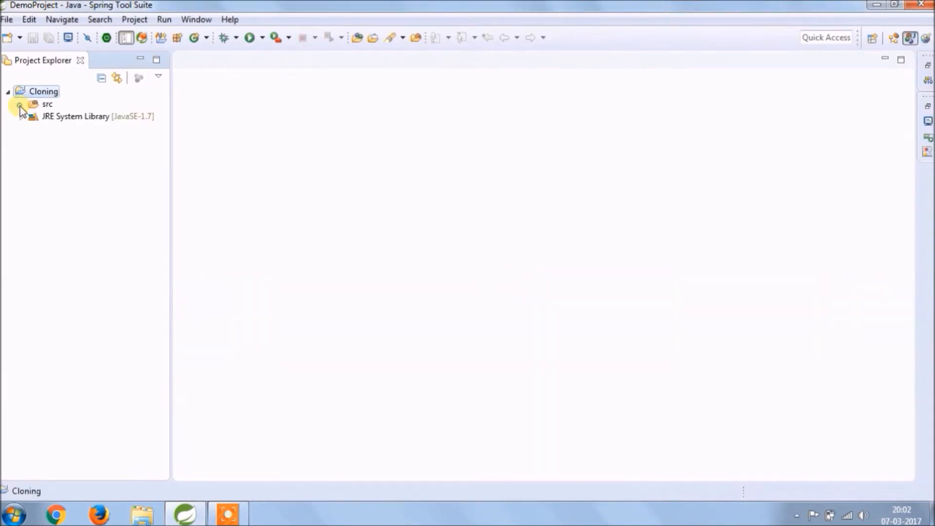
- Add a com.mightyjava.clone package to the Cloning src folder
right_click(42, 91)
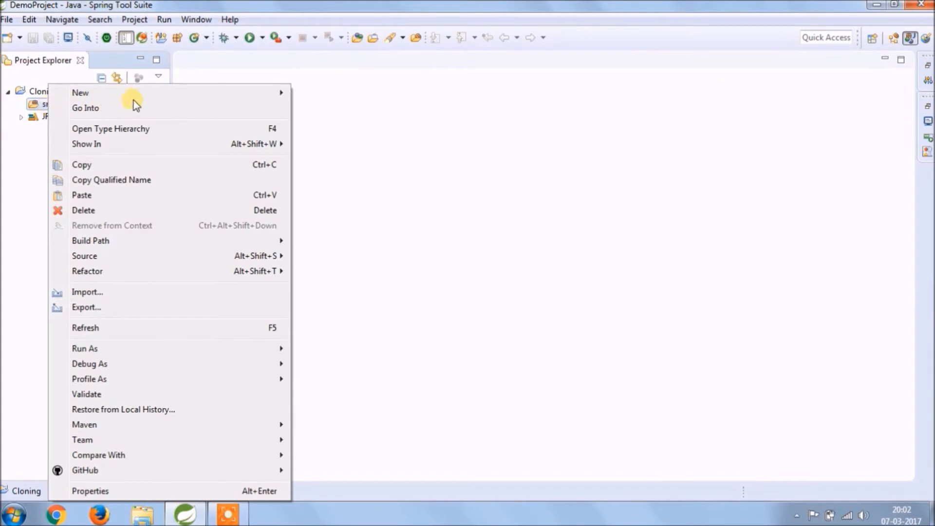
mouse_move(80, 92)
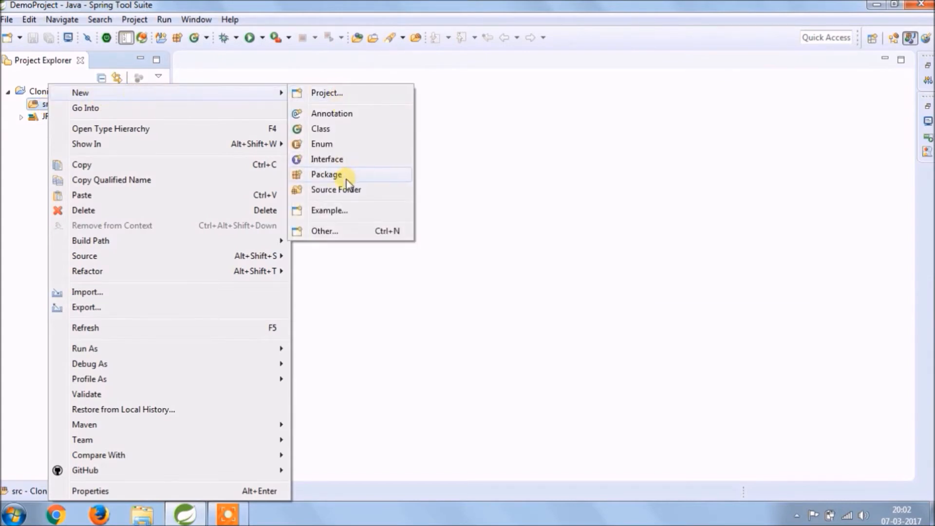
left_click(325, 174)
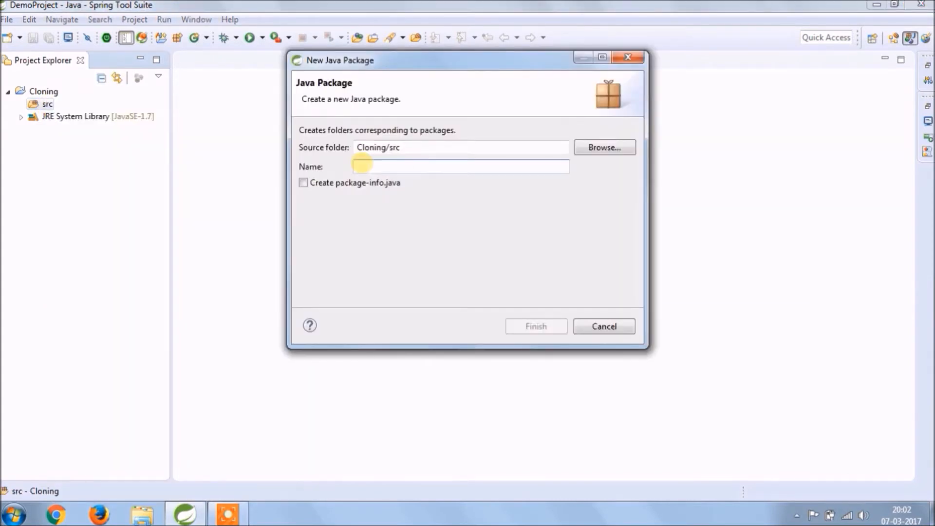
type("com.mightyjava")
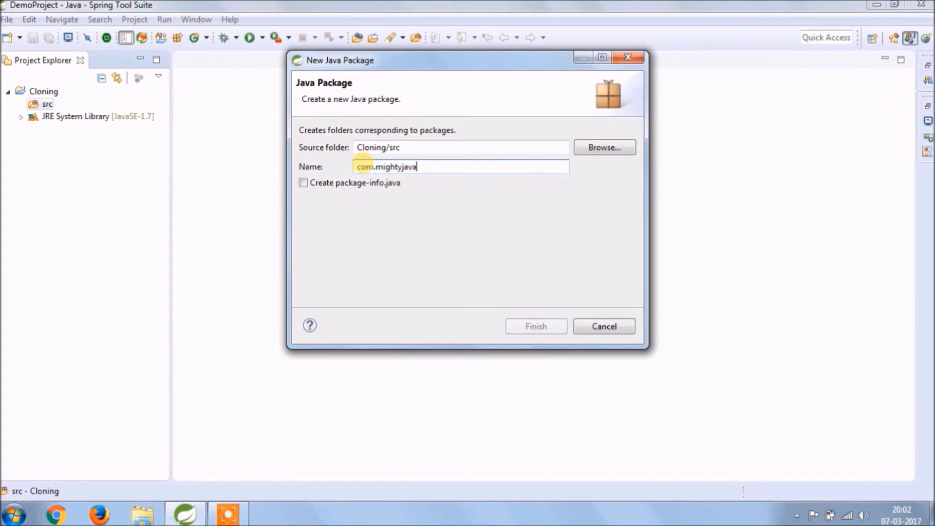
left_click(534, 326)
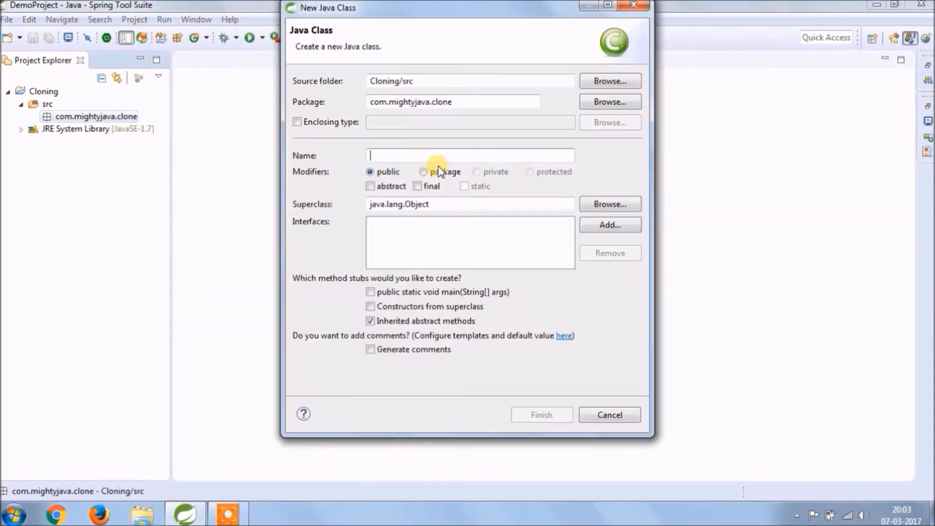
- Create an Employee class with a private String name field and generated getter and setter
type("Employee")
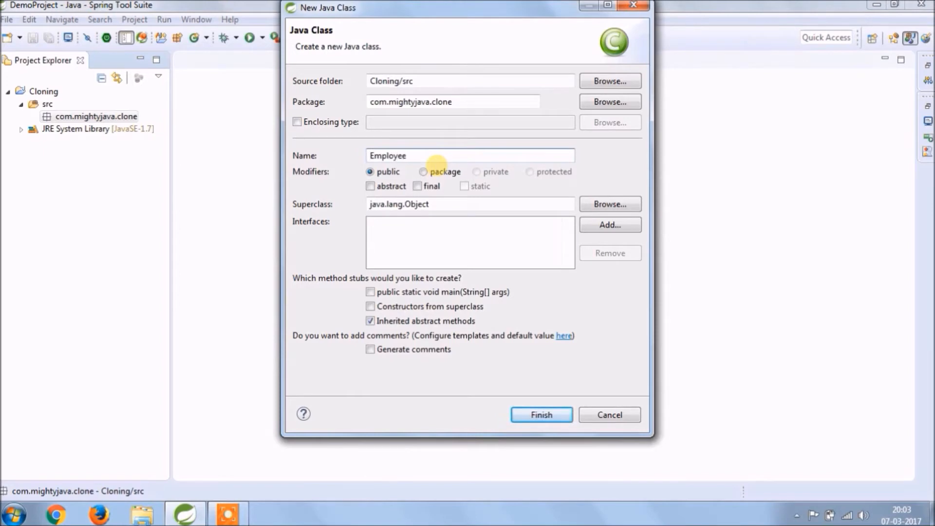
left_click(540, 414)
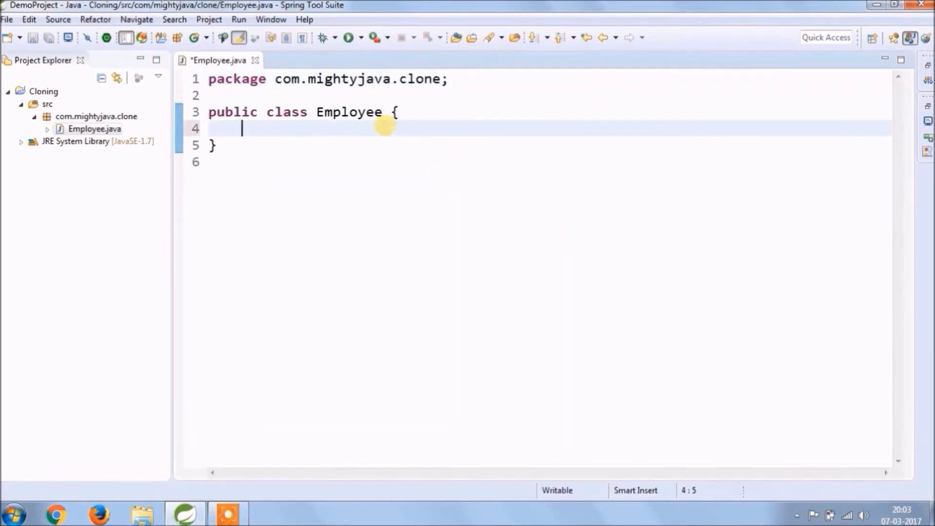
type("private Stri")
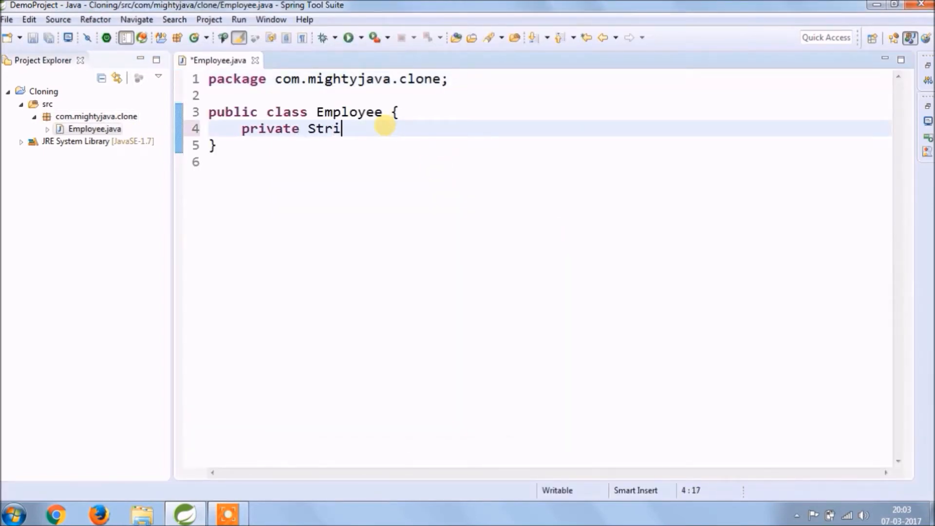
type("ng name;")
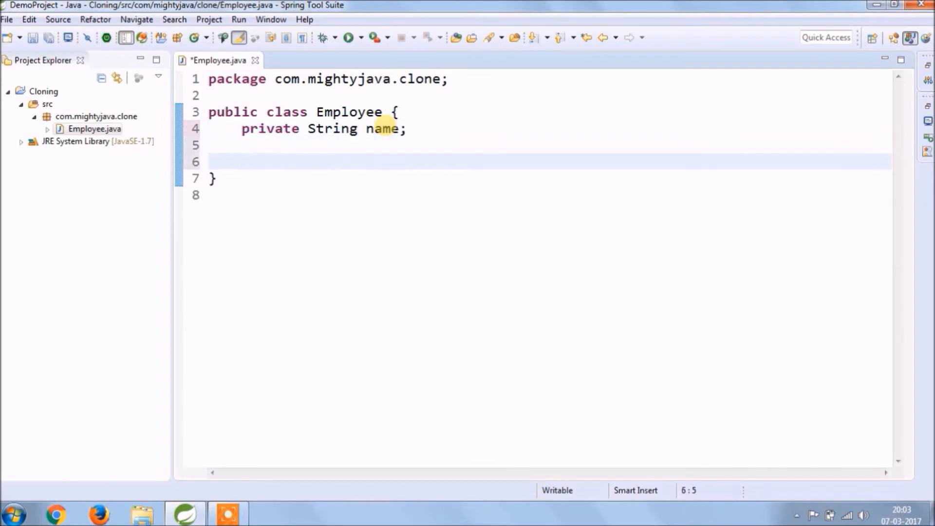
right_click(241, 161)
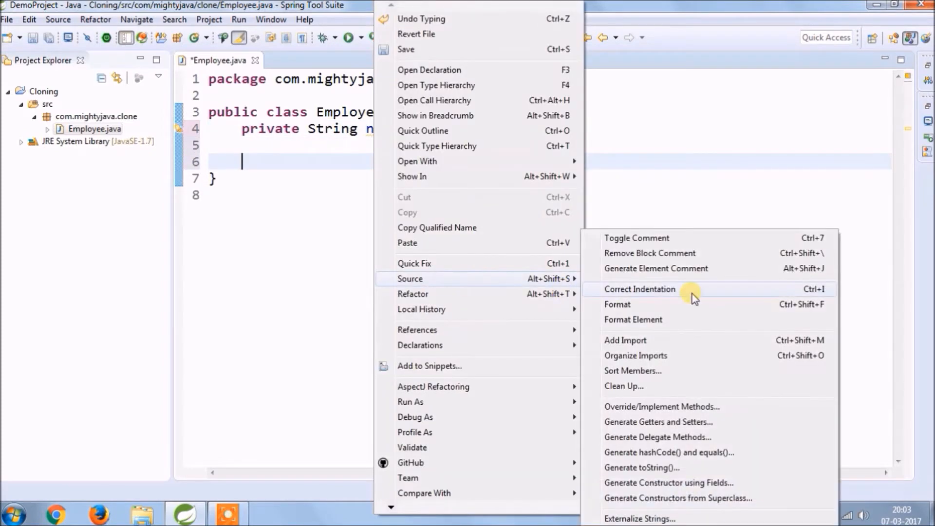
left_click(639, 289)
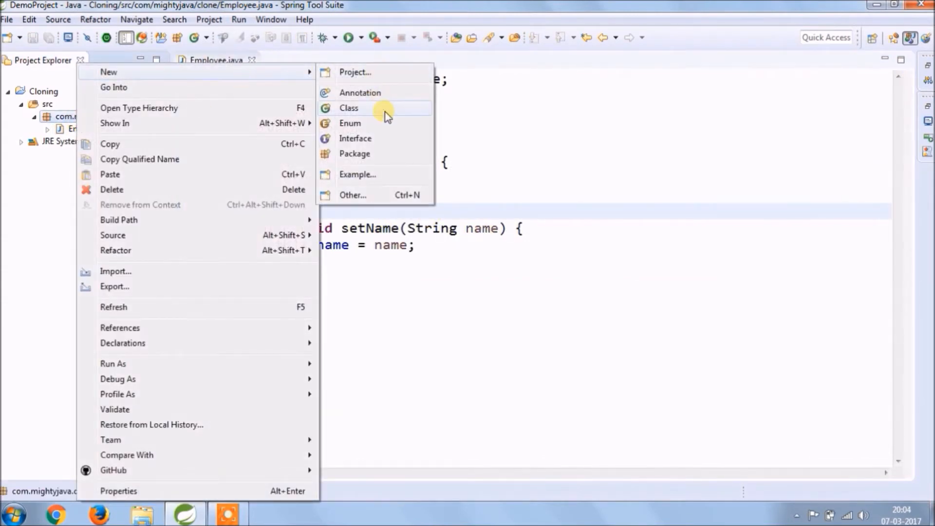
- Create a ShallowCloning class whose main method instantiates Employee e1
left_click(349, 108)
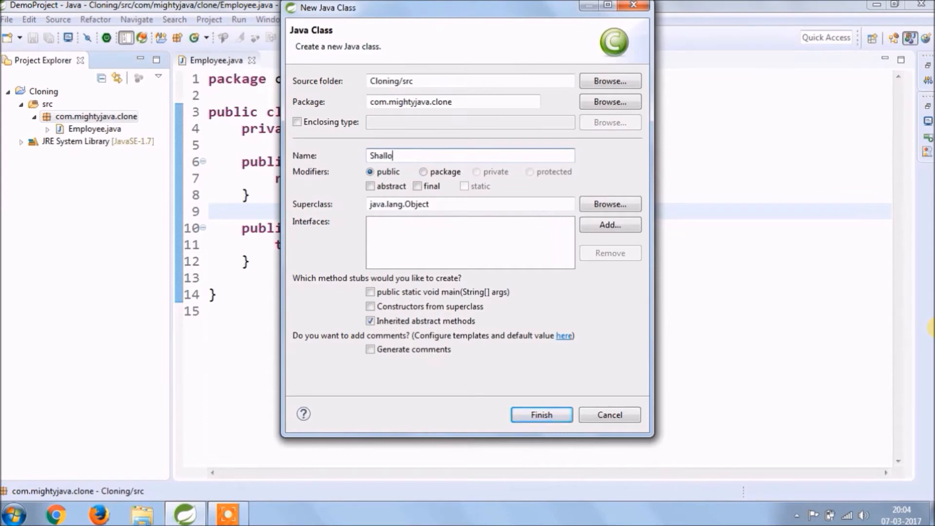
left_click(540, 415)
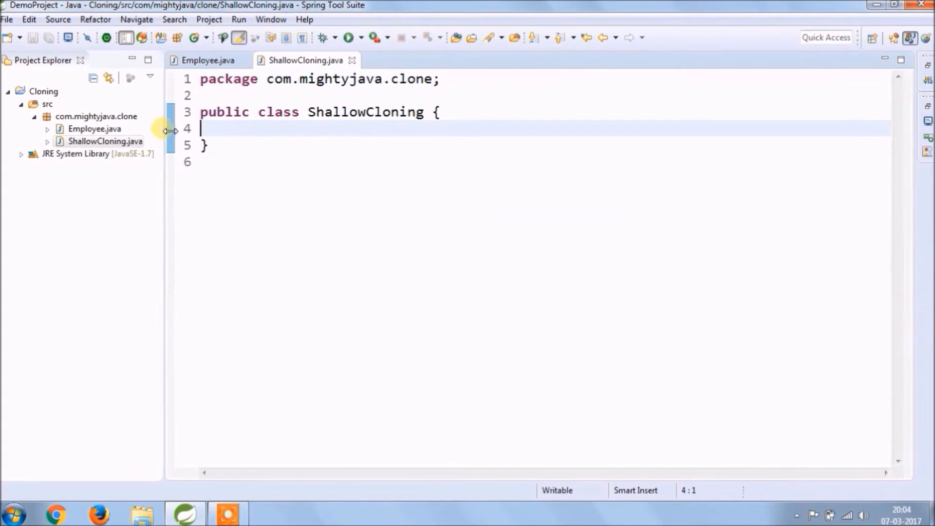
type("main(String[] args) {")
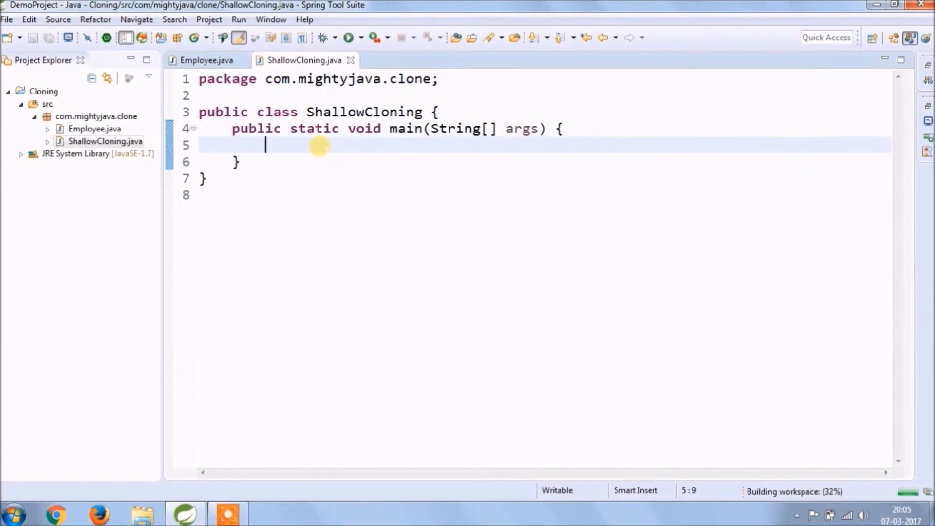
type("Emplo")
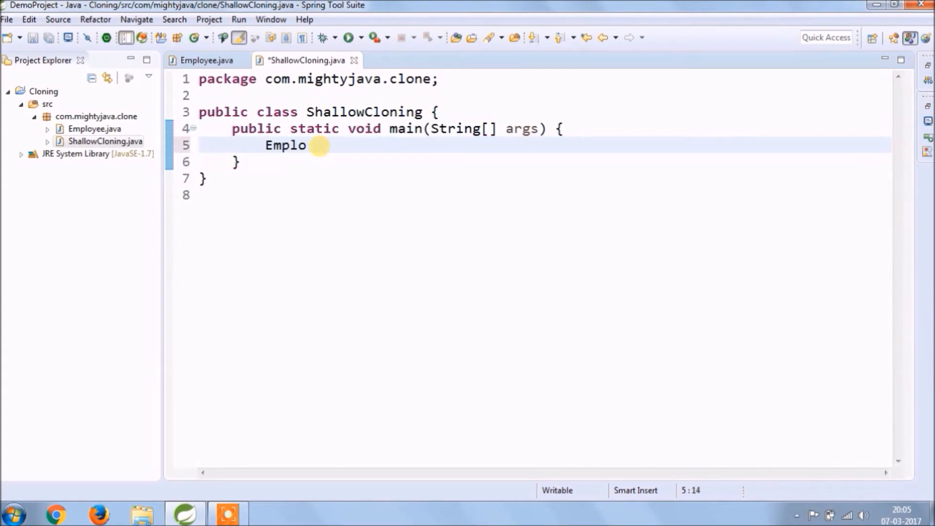
type("yee e")
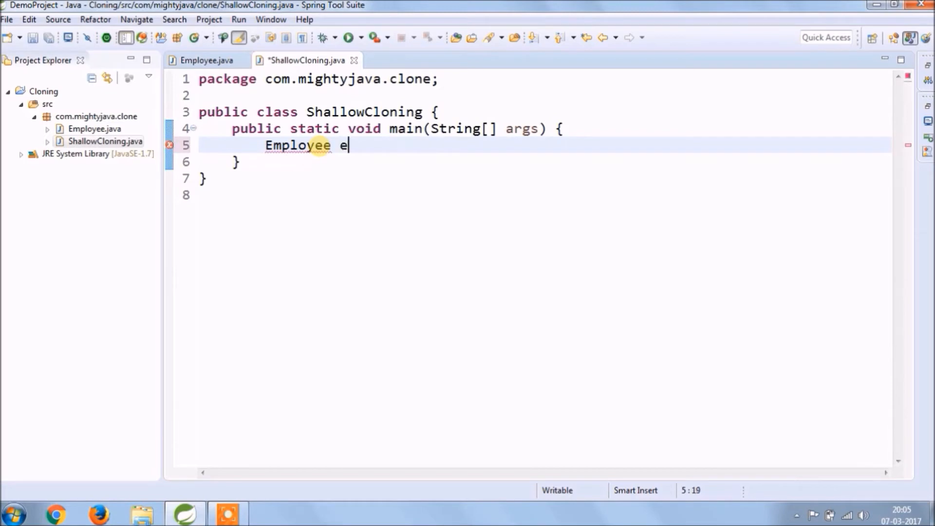
type("1 = new E")
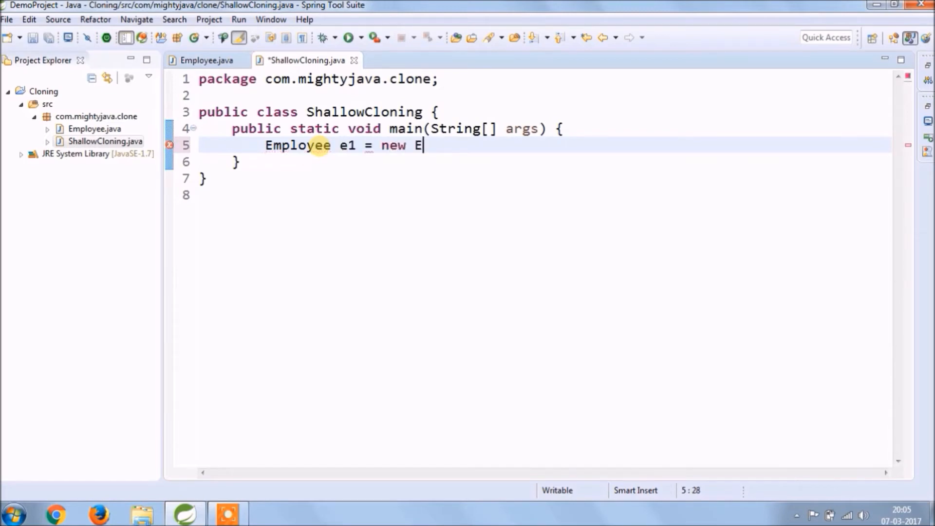
type("mployee();")
type("System.out.println();")
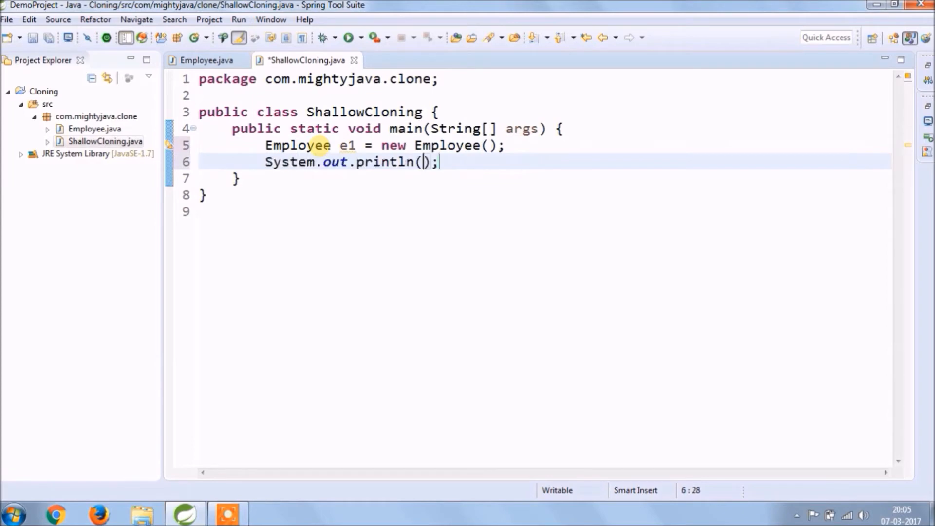
- Print e1.hashCode() and assign Employee e2 from (Employee) e1.clone()
type("e1.hashCode()")
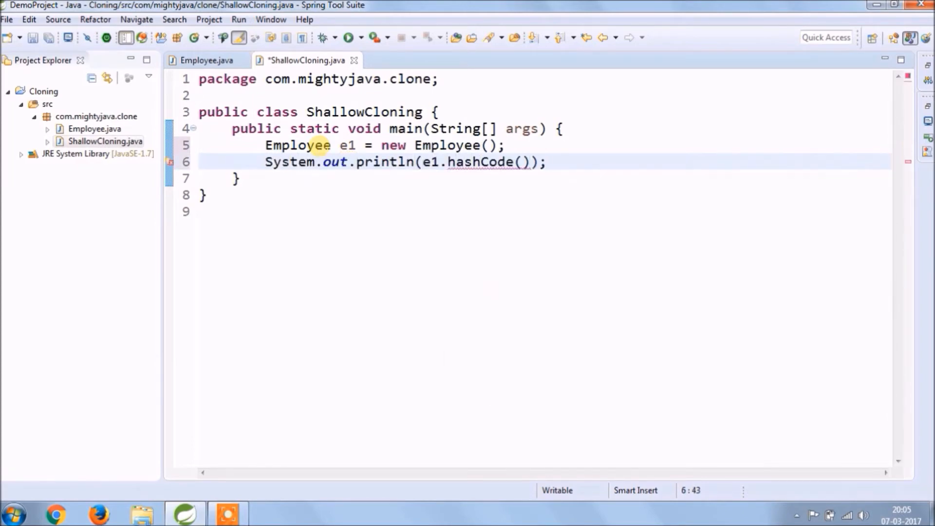
type("Em")
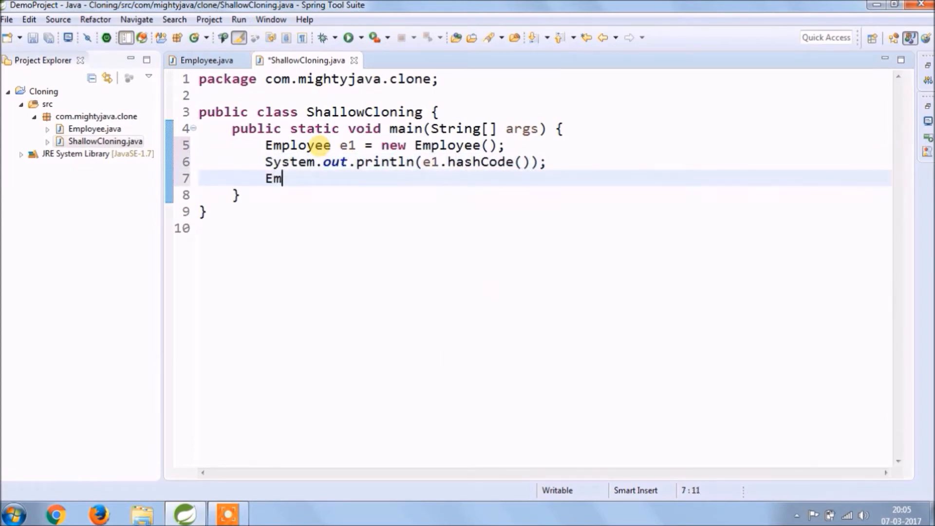
type("ployee e2")
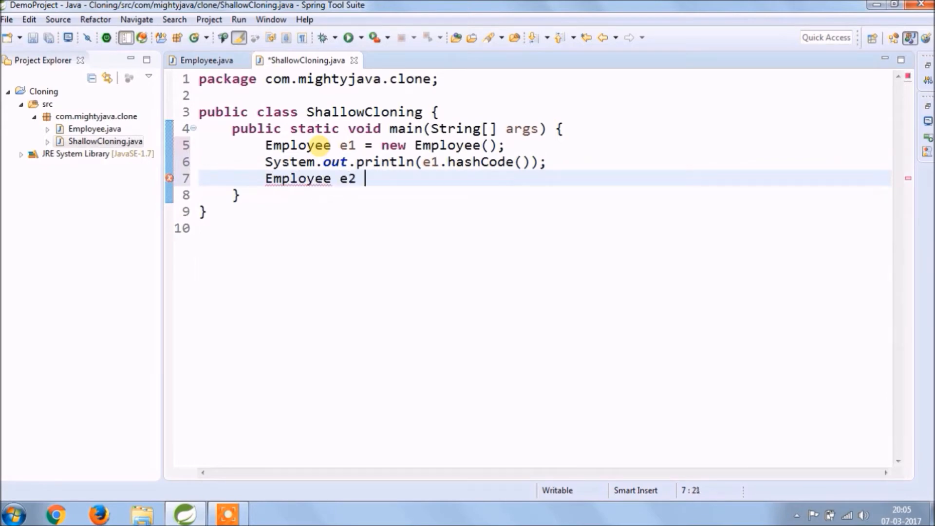
type("= e1.clone();")
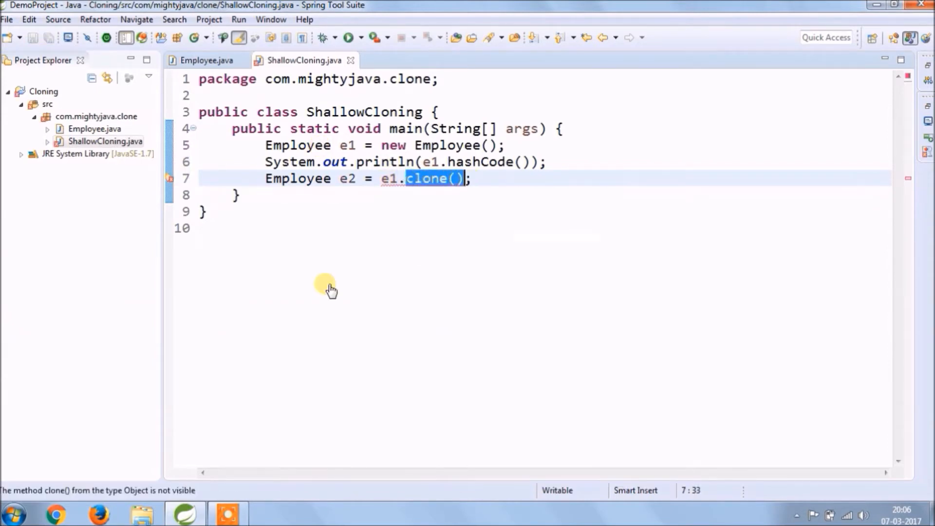
type("(Employee)")
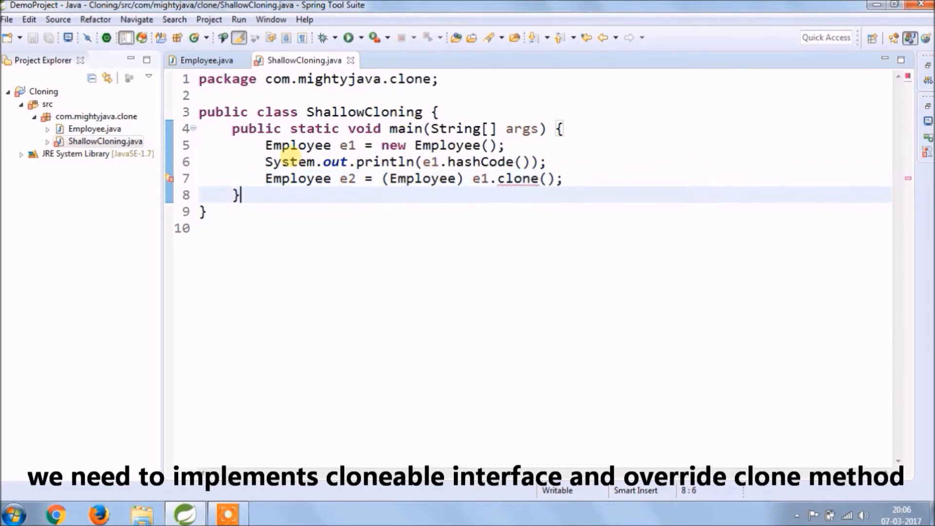
- Make Employee implement Cloneable and add an overridden clone() method
left_click(206, 60)
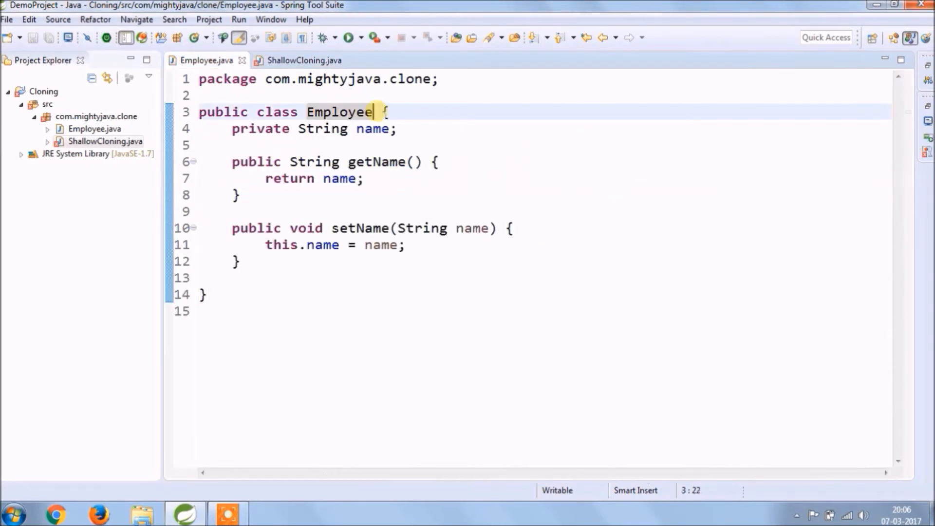
type("implements")
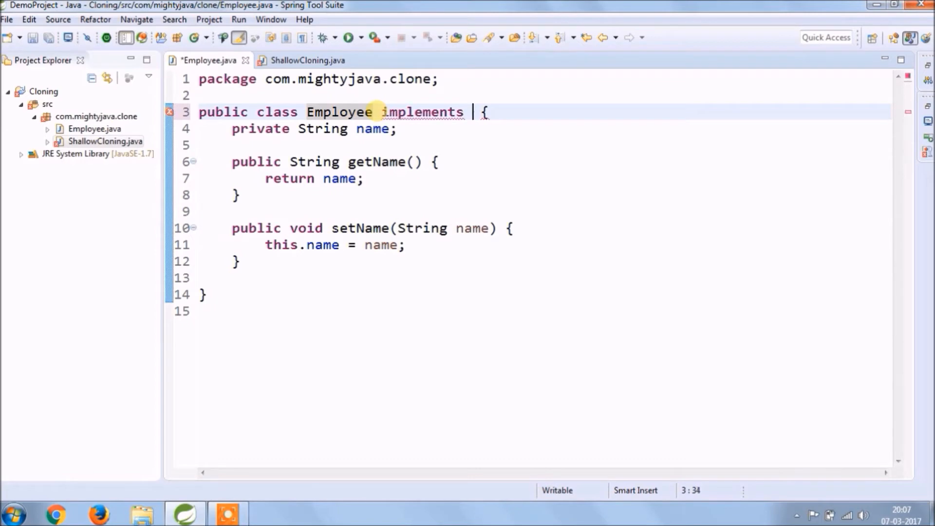
type("Cloneable")
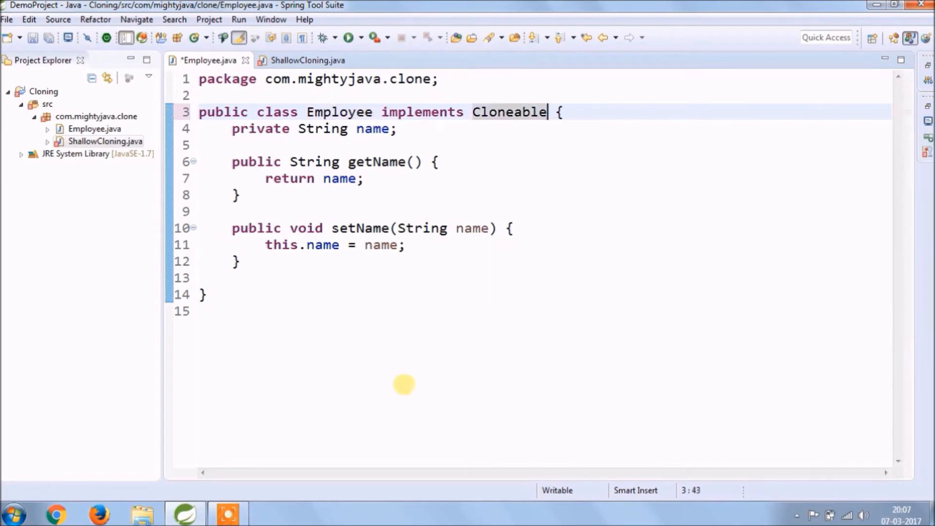
type("clon")
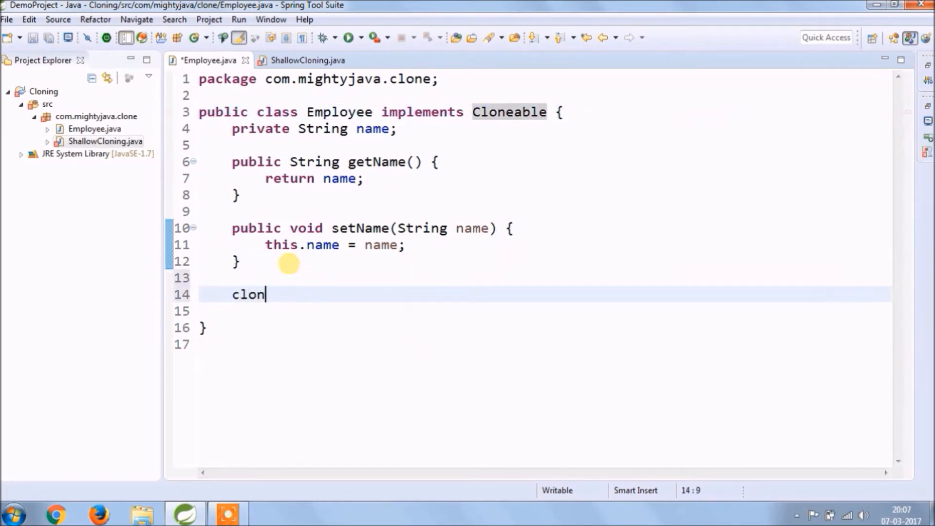
key("Enter")
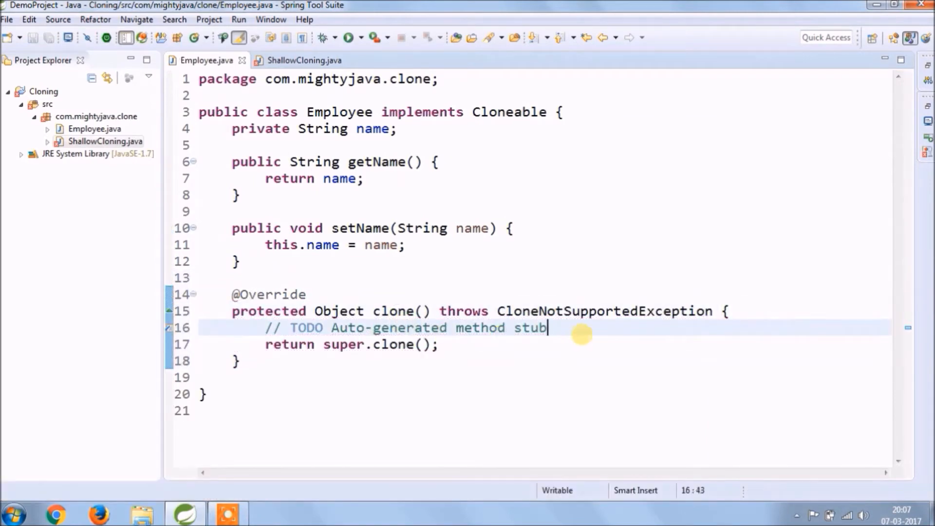
- Print e1's hash code in ShallowCloning and run it to show two different hash codes
left_click(304, 60)
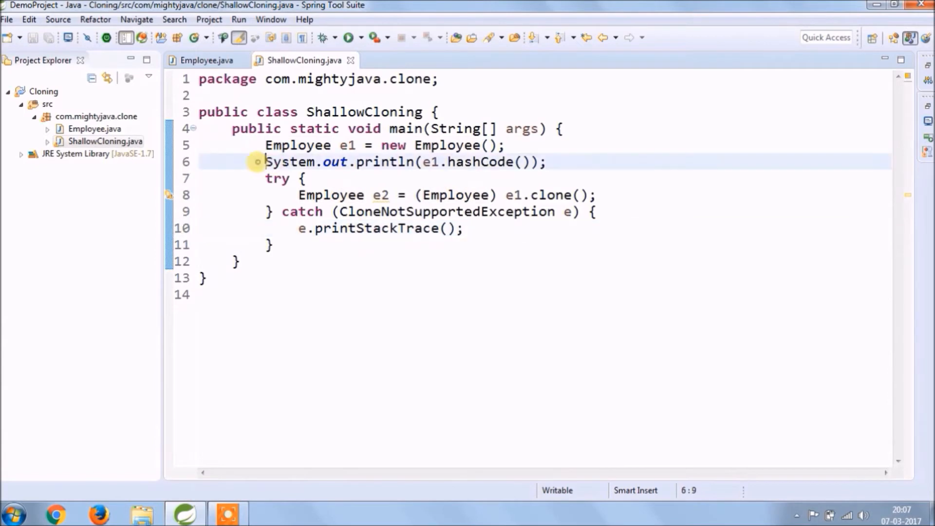
type("System.out.println(e1.hashCode());")
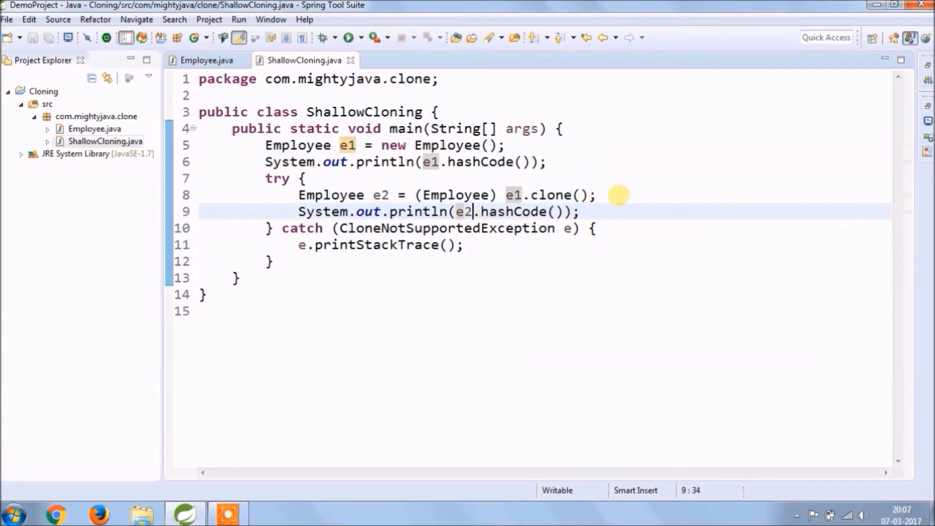
left_click(349, 37)
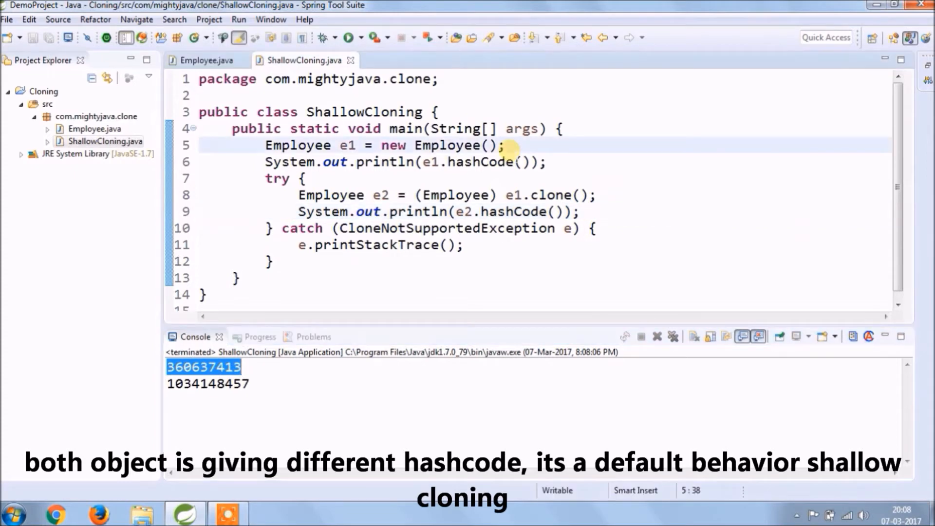
- Name both employees emp1 and append each getName().hashCode() to the printlns, then save and run
type("e1.setName(\"emp1\");")
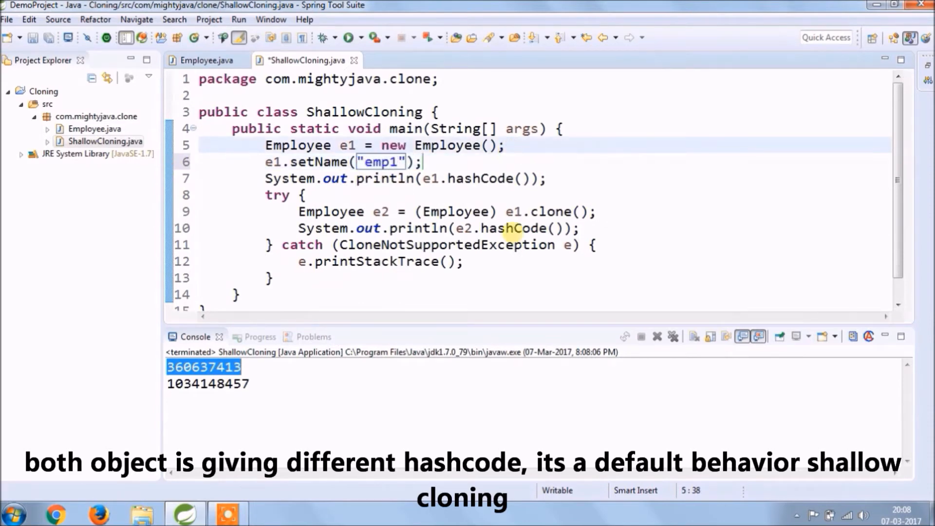
type("e2.setName(\"\");")
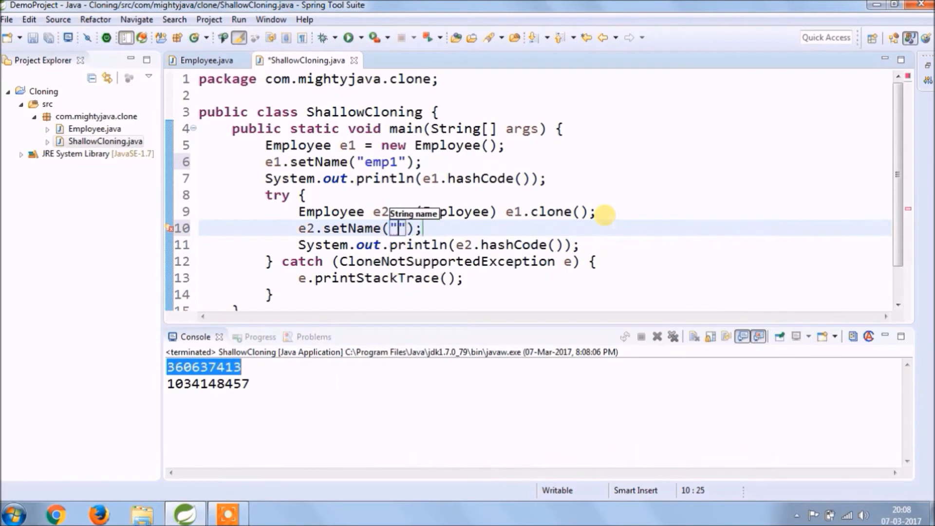
type("emp1")
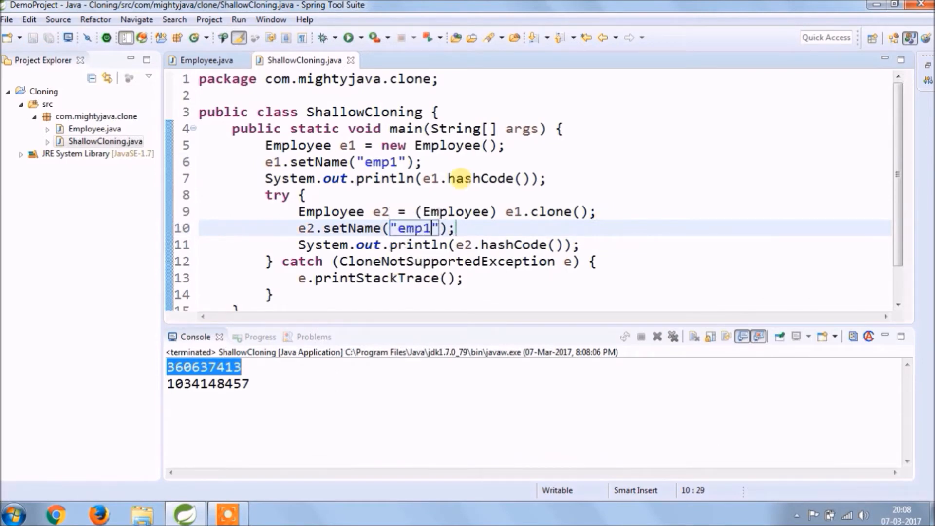
type("++")
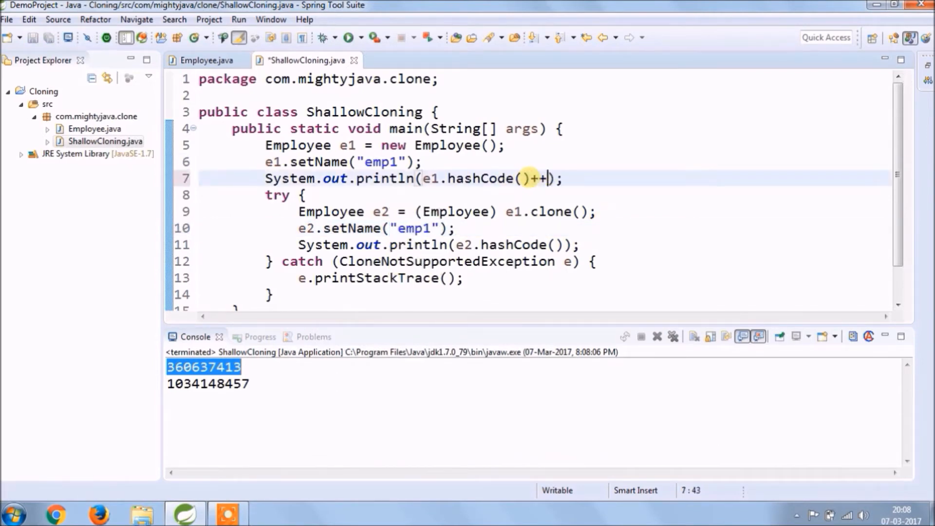
type("\",\"+e1")
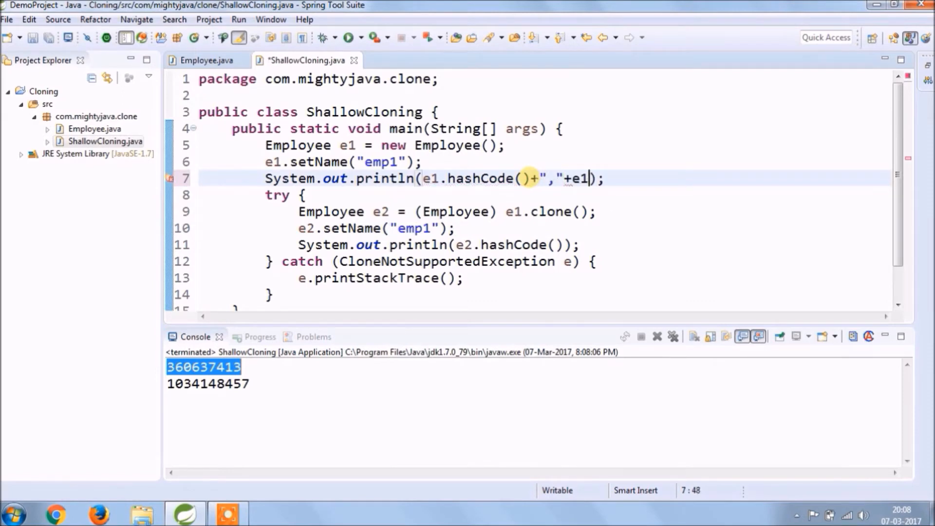
type(".getName().")
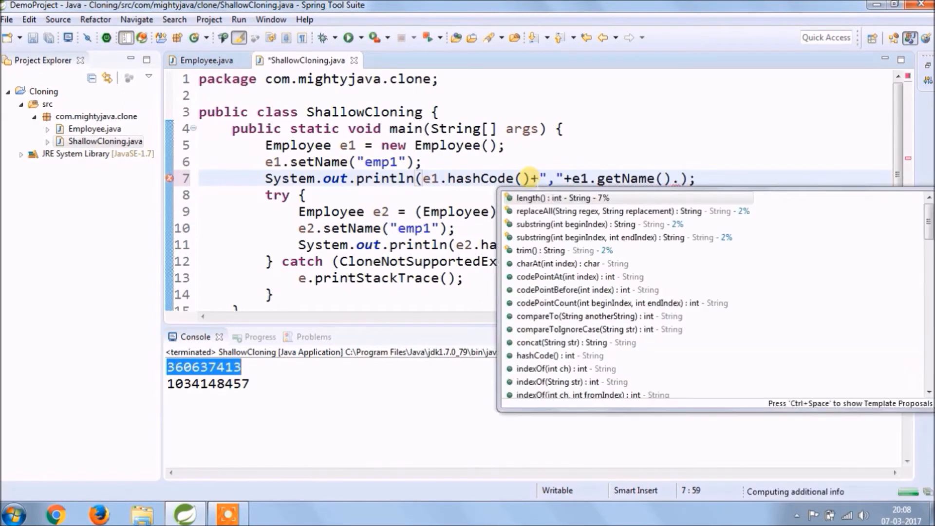
type("hashCode()")
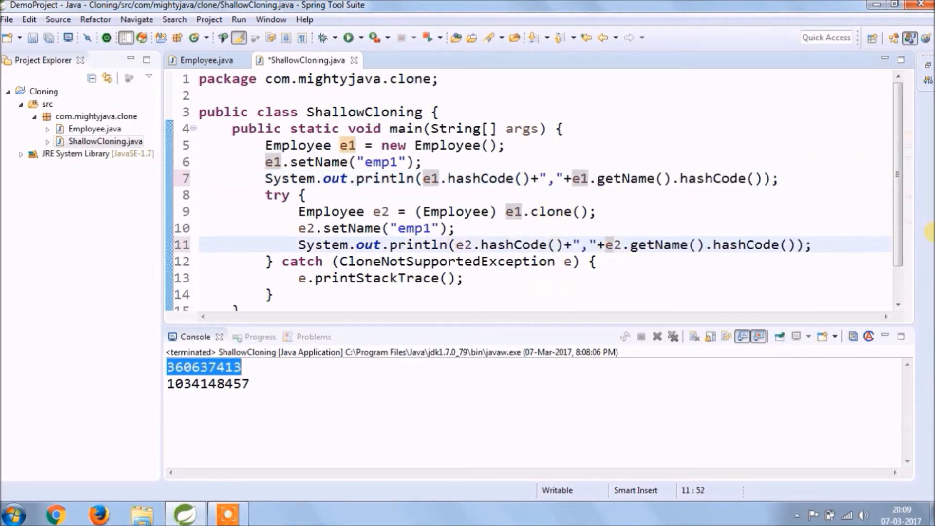
key("ctrl+s")
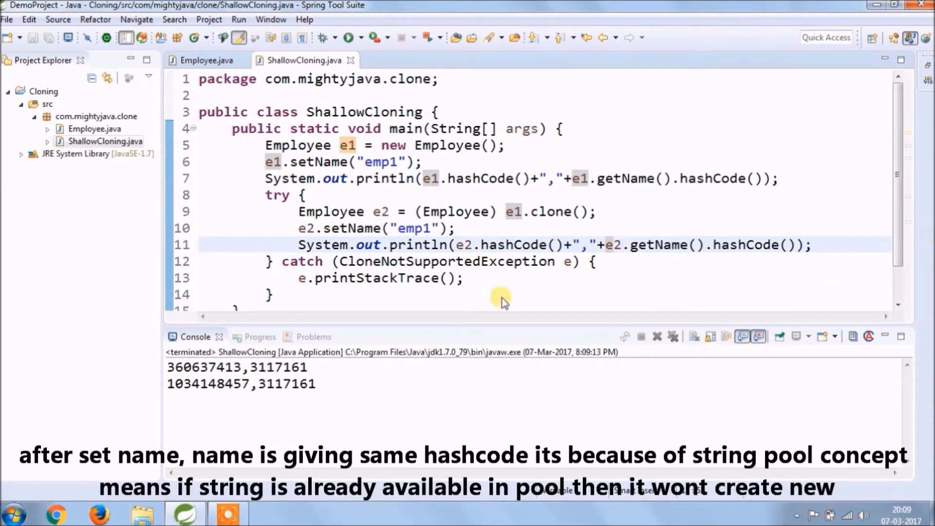
- Rename the clone to emp2 and rerun to show its differing name hash code
double_click(278, 367)
type("2")
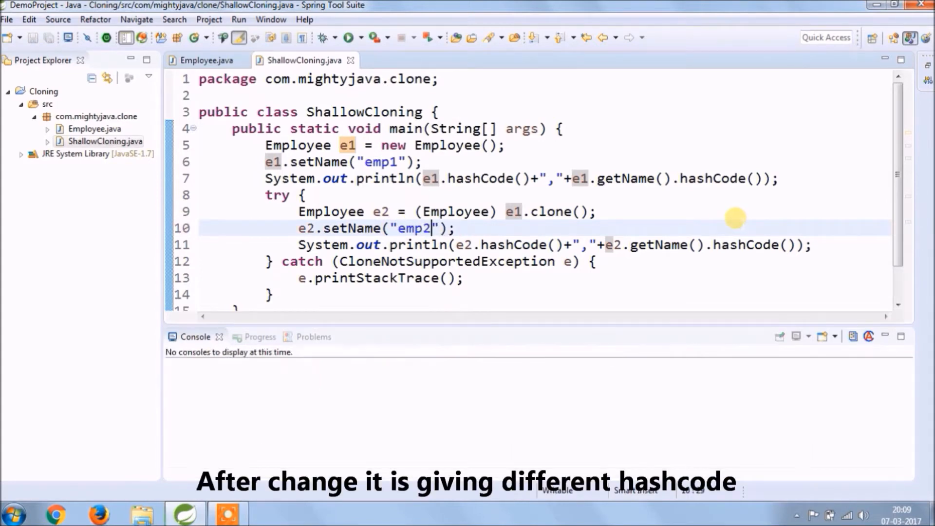
left_click(349, 37)
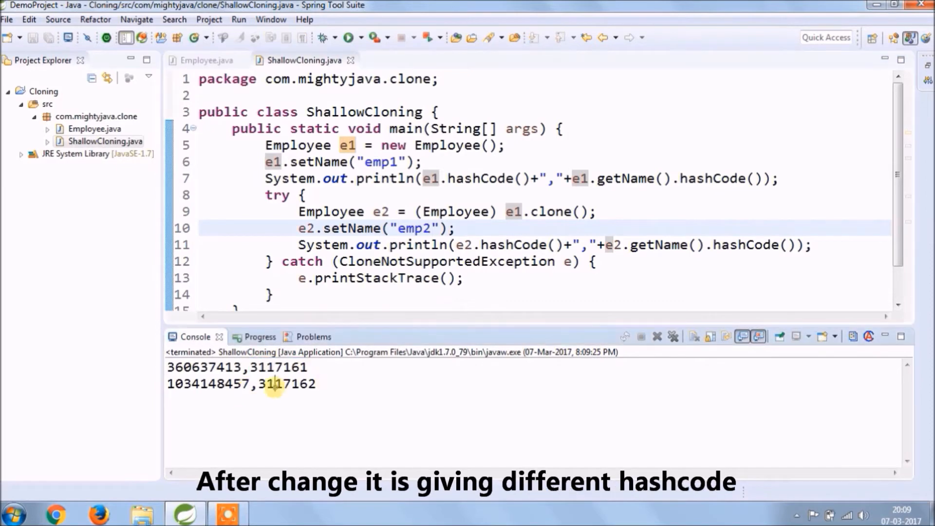
left_click(97, 115)
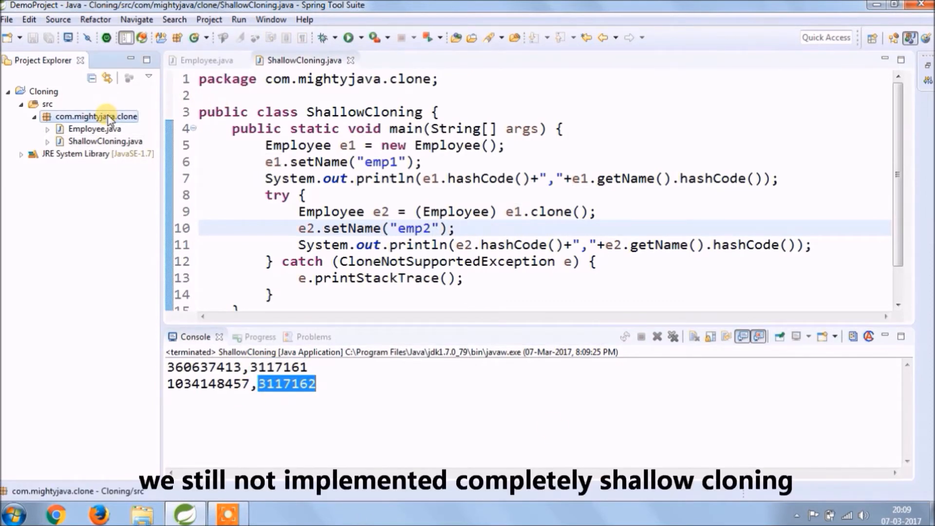
- Create a Department class with a private String name field and generated getter and setter
right_click(96, 116)
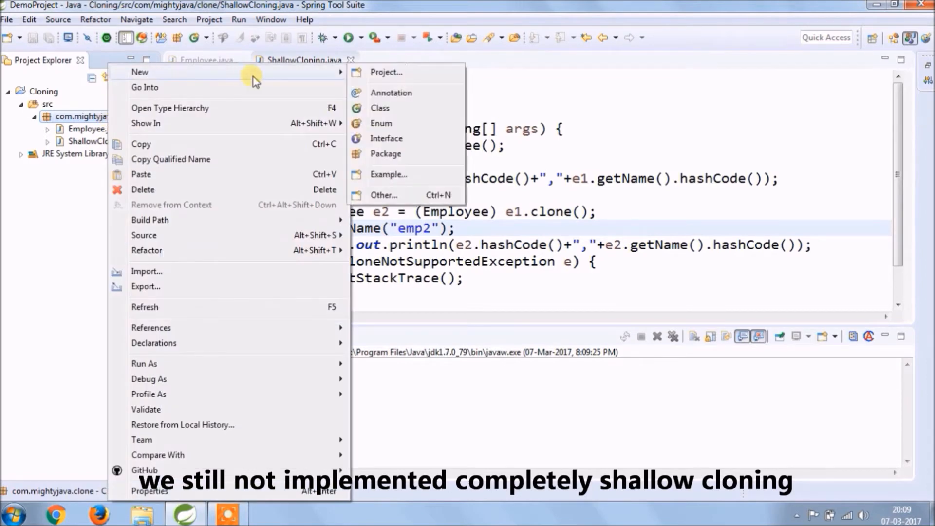
left_click(379, 108)
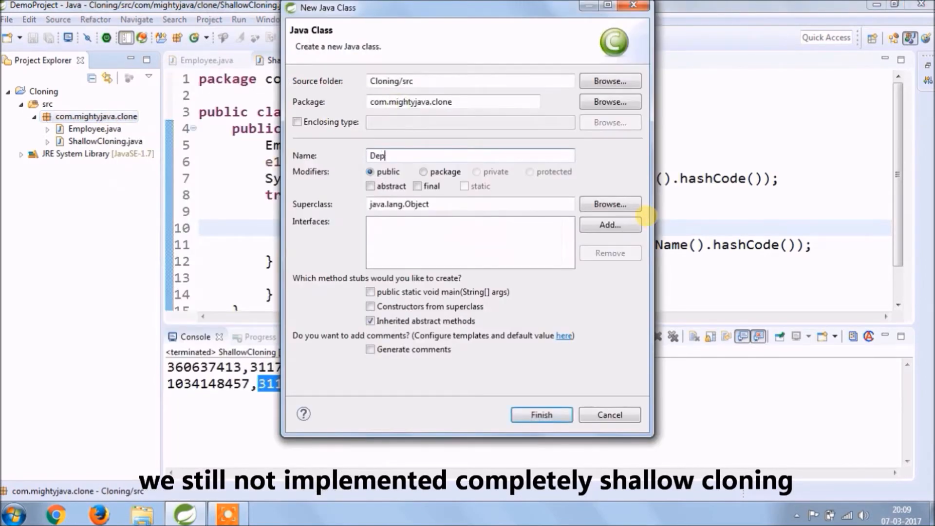
left_click(540, 415)
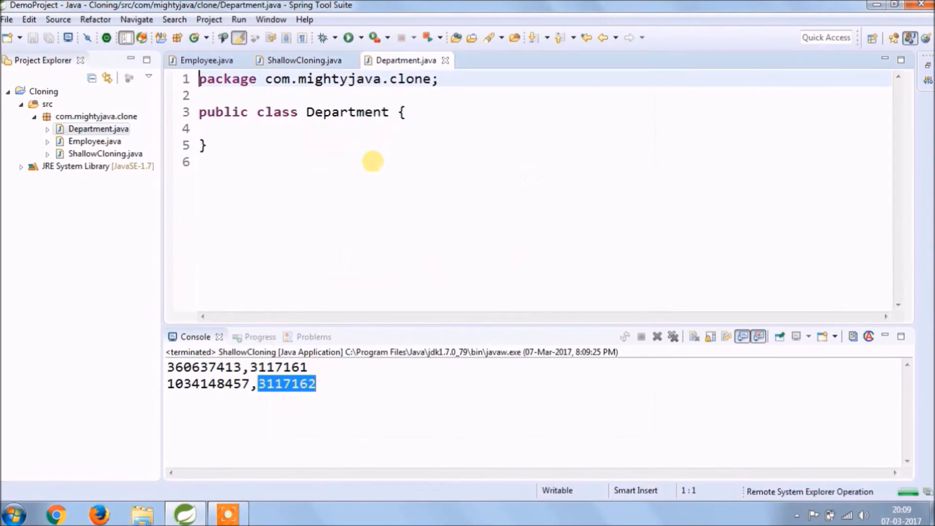
type("private S")
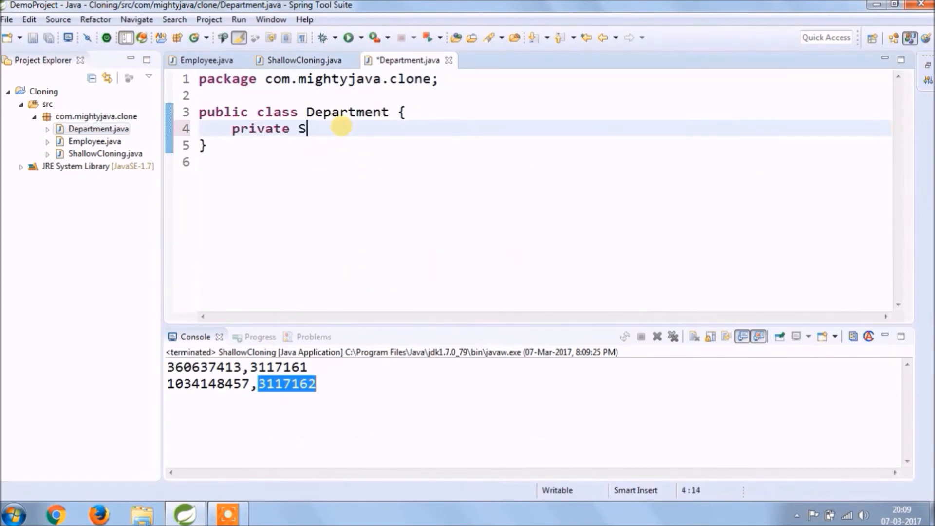
type("tring name")
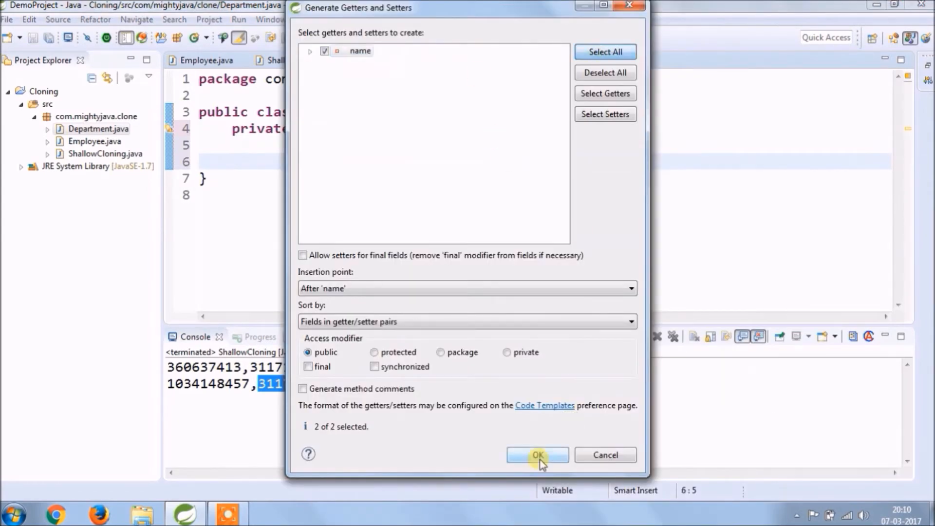
left_click(536, 454)
type("pri")
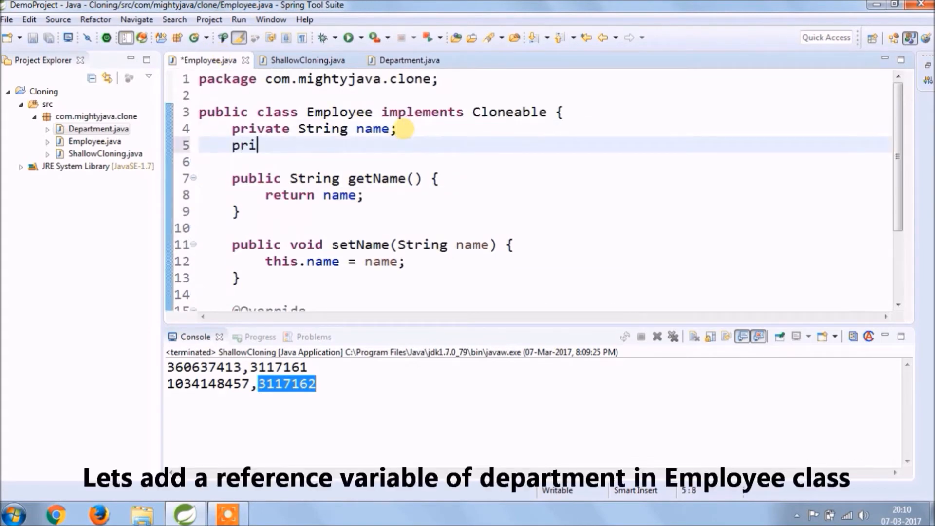
- Add a private Department field to Employee and append getDepartment() to ShallowCloning's printlns
type("vate De")
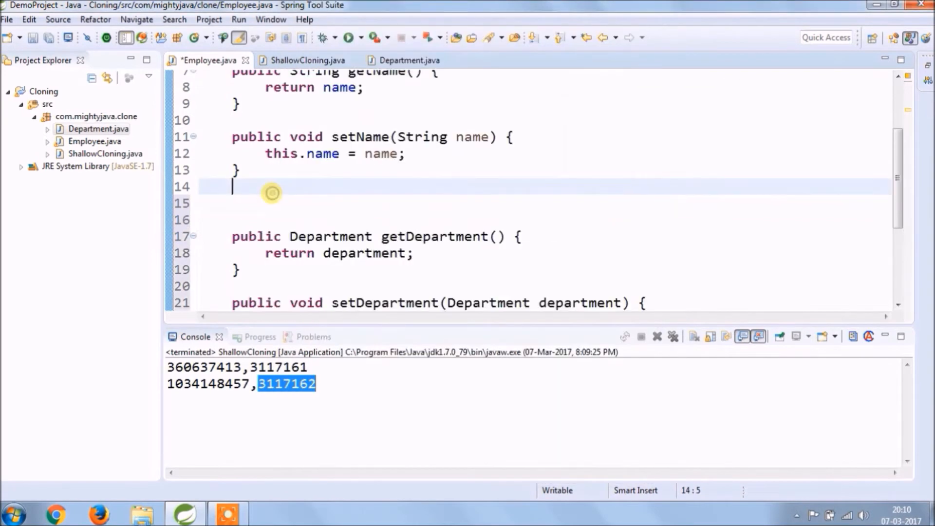
left_click(305, 60)
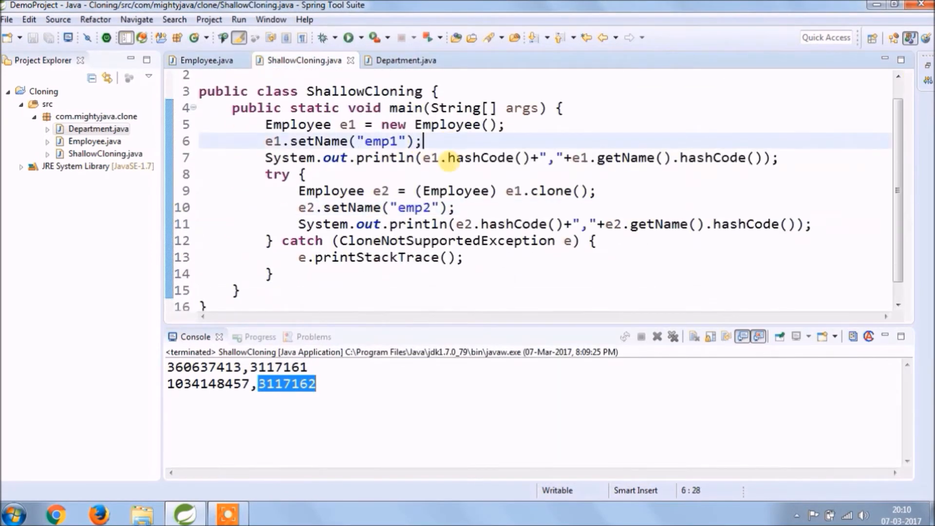
left_click(573, 158)
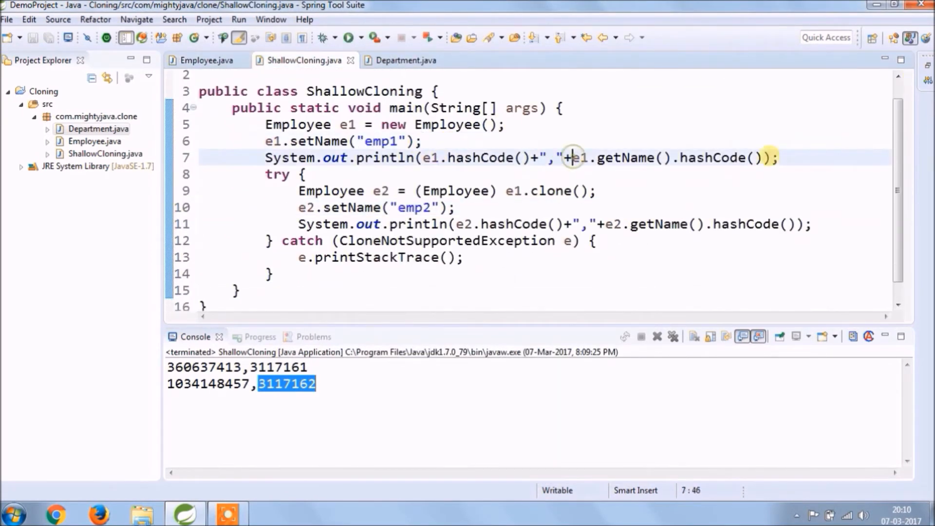
type("+\"\"")
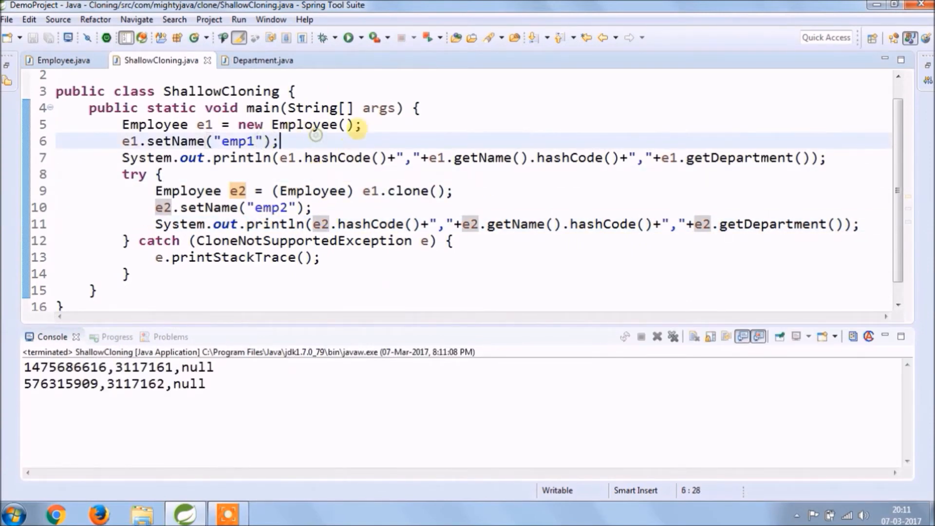
- Assign Department d1 to e1, print department hash codes and run, showing e1 and e2 share one department
left_click(421, 108)
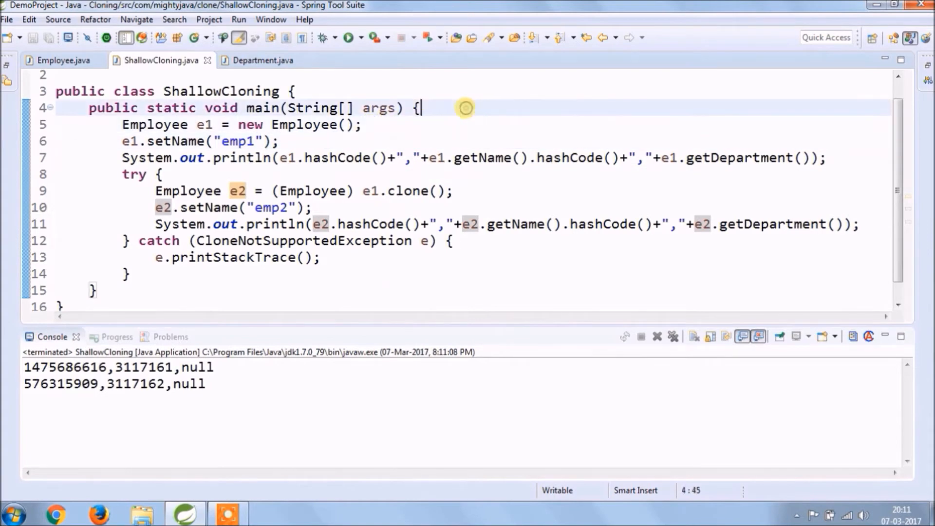
type("Department d1 = new Department();")
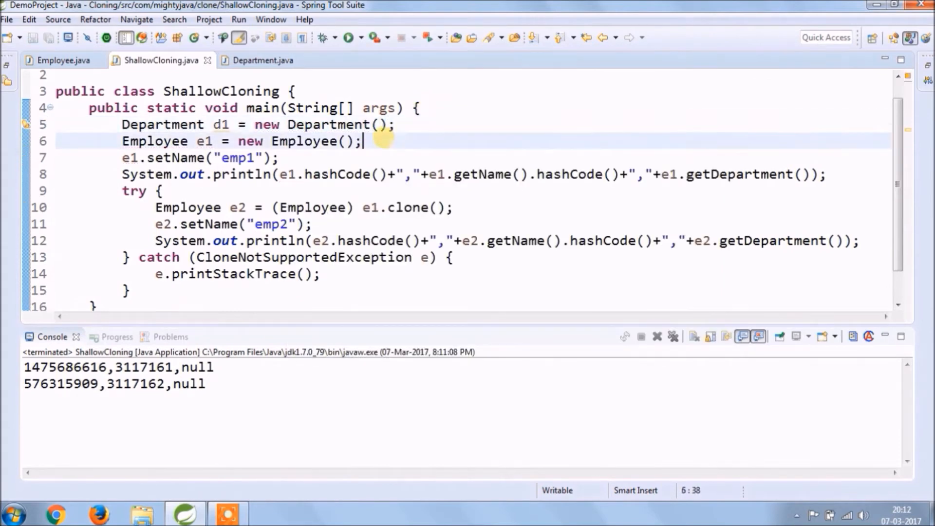
type("e1.setDepartment(d1);")
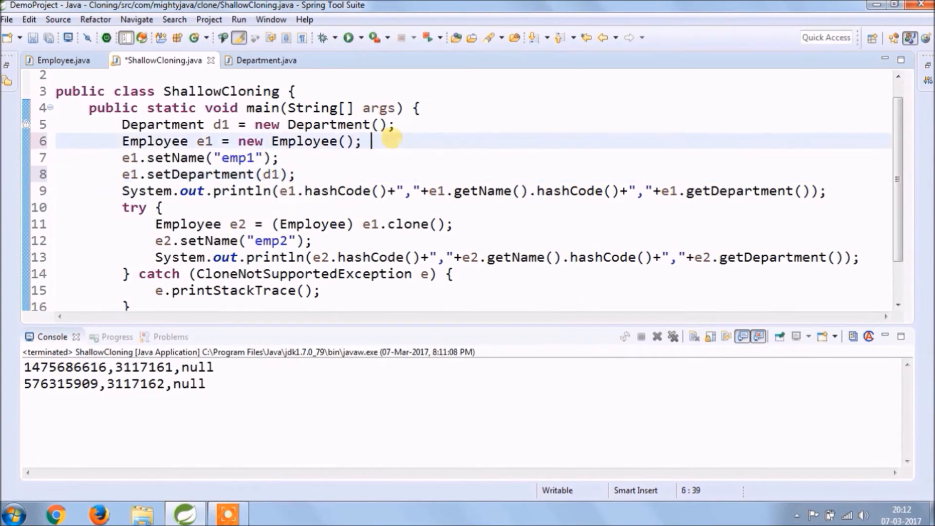
left_click(348, 37)
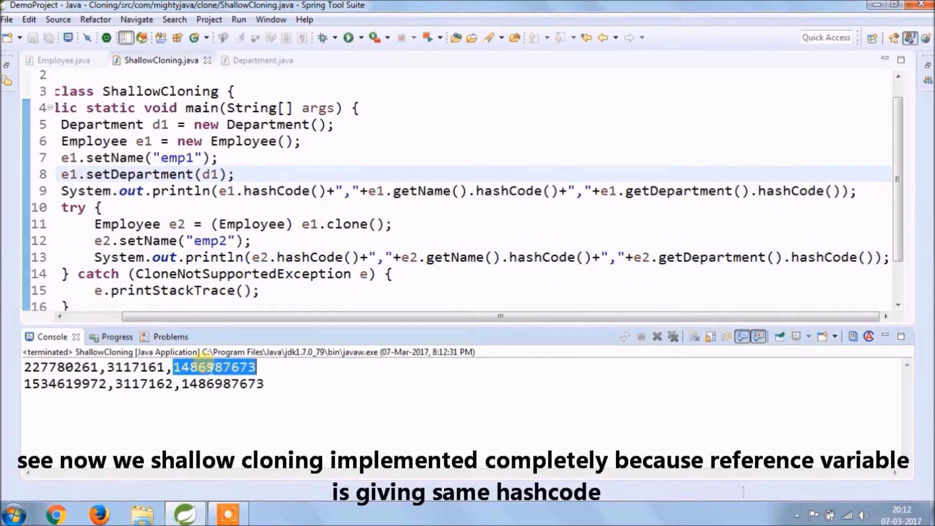
left_click(308, 140)
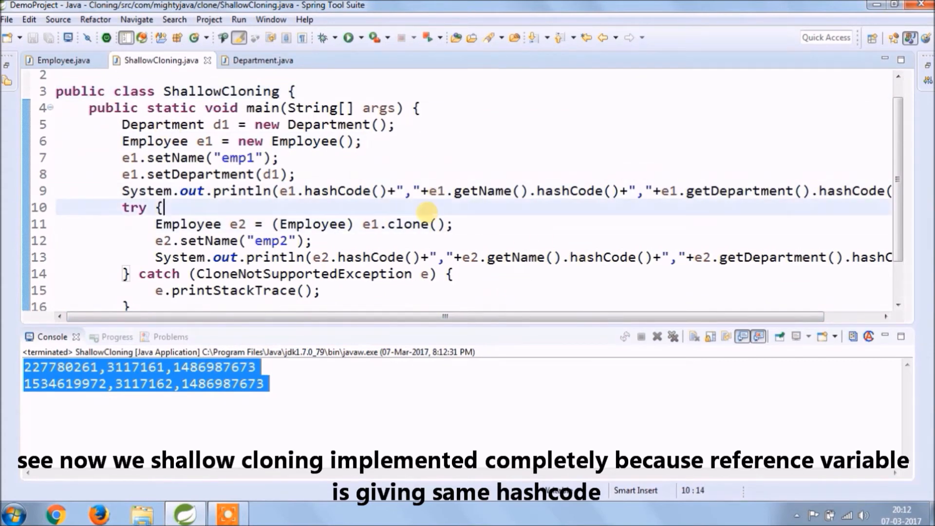
left_click(60, 59)
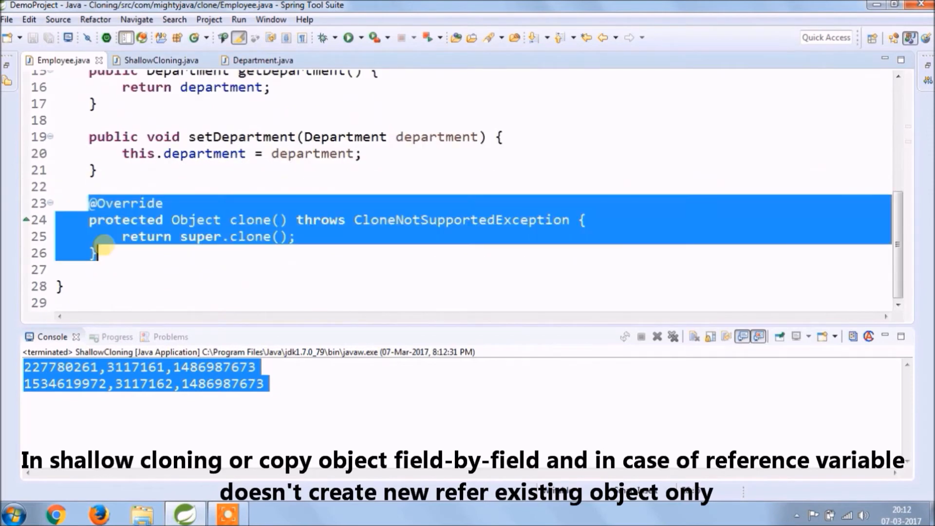
- Rename ShallowCloning to TestCloning and review its code against the department hash-code output
left_click(39, 167)
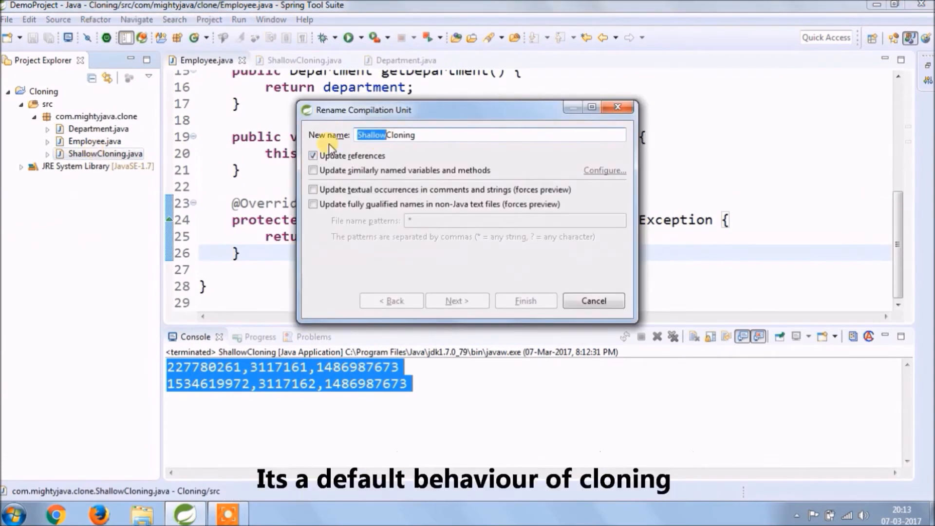
left_click(525, 301)
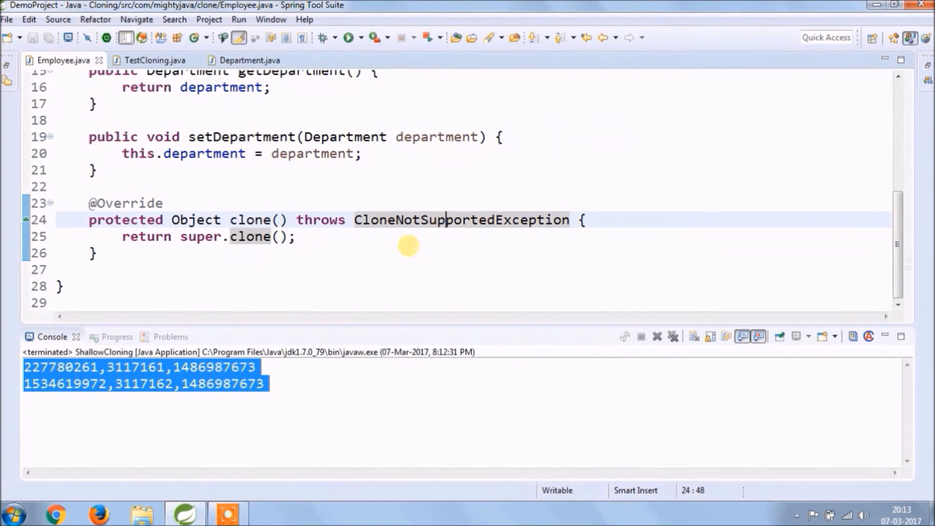
left_click(151, 59)
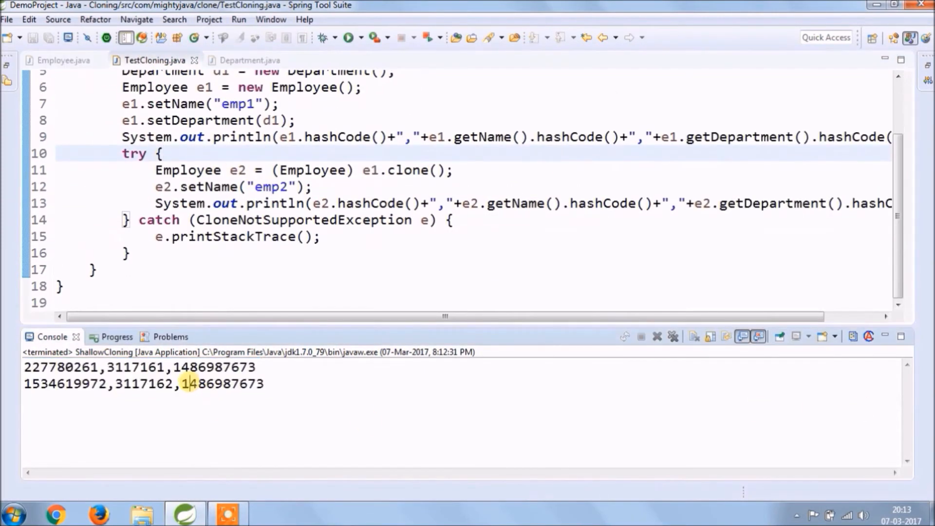
double_click(213, 367)
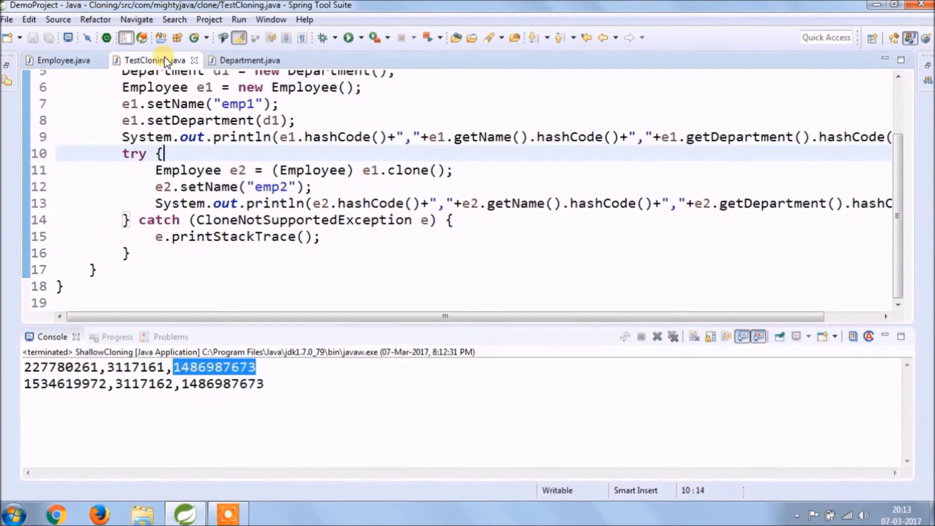
left_click(60, 60)
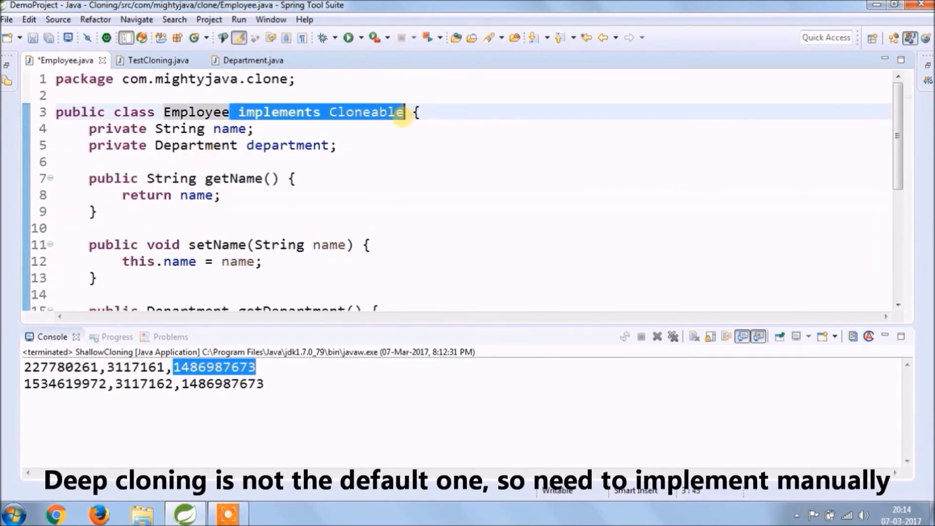
- Override clone() in Department, rerun TestCloning, and comment out super.clone() in Employee
left_click(246, 60)
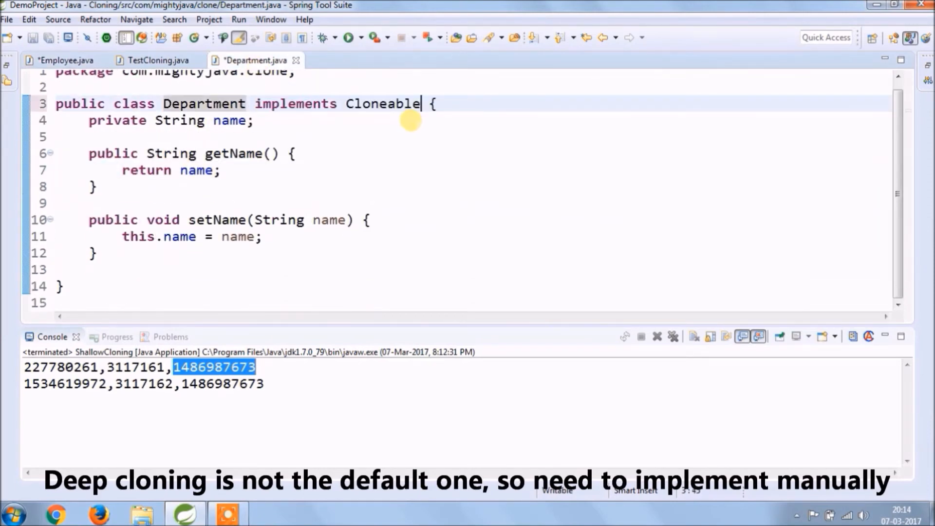
type("cl")
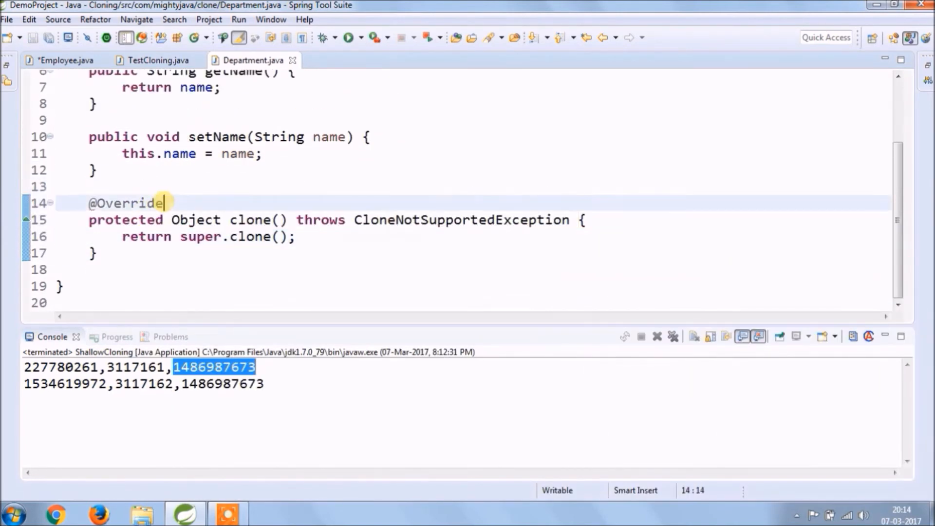
left_click(156, 60)
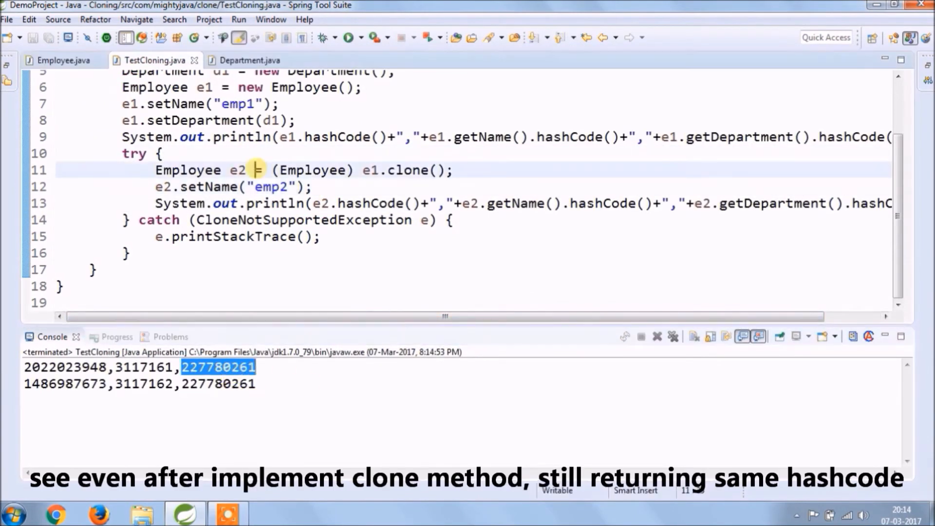
left_click(59, 59)
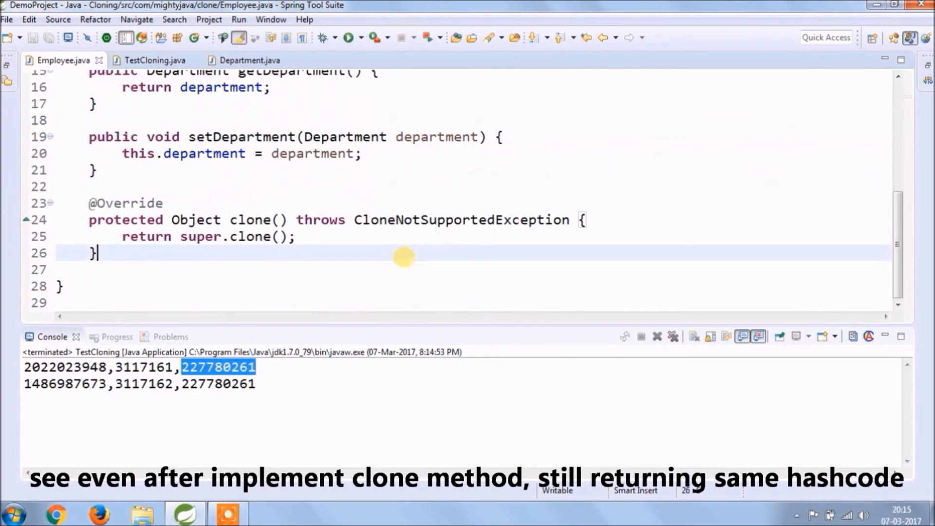
type("//")
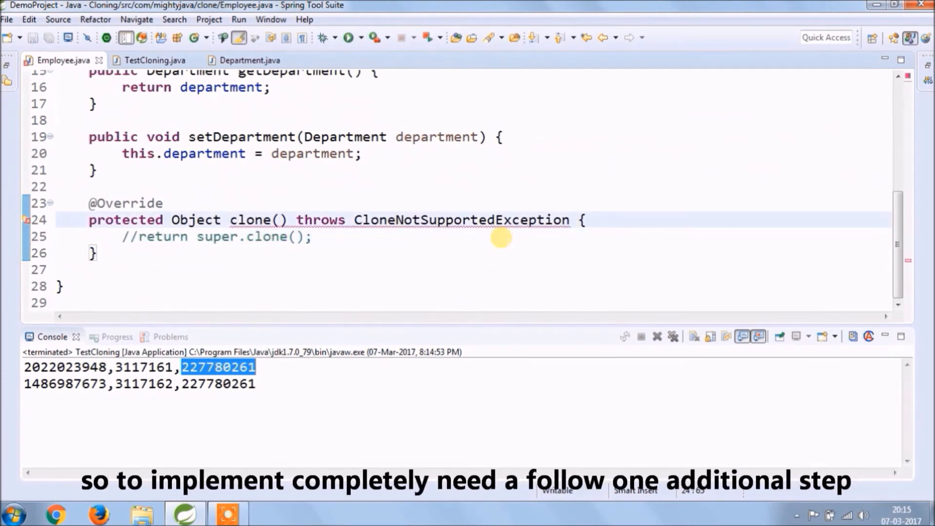
- Write Employee.clone() casting super.clone() to Employee, setting a cloned Department, and returning emp
type("E")
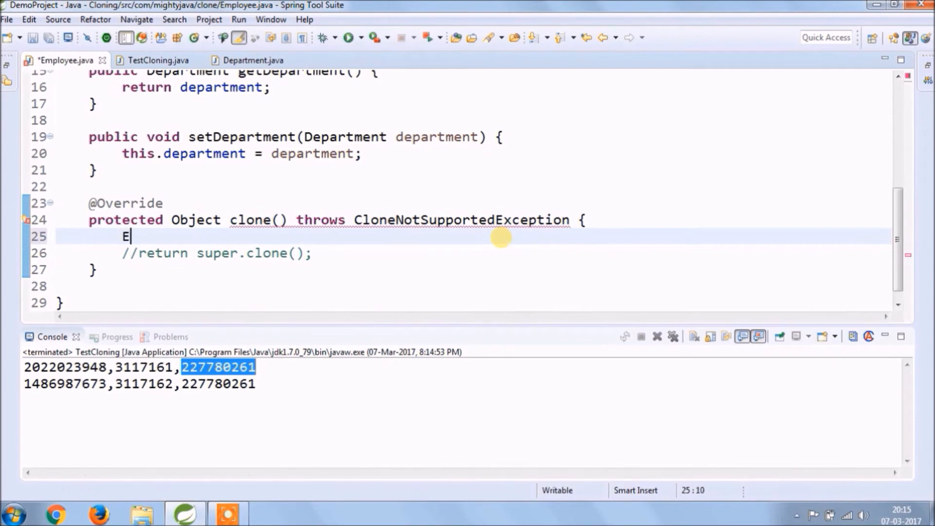
type("mployee emp =")
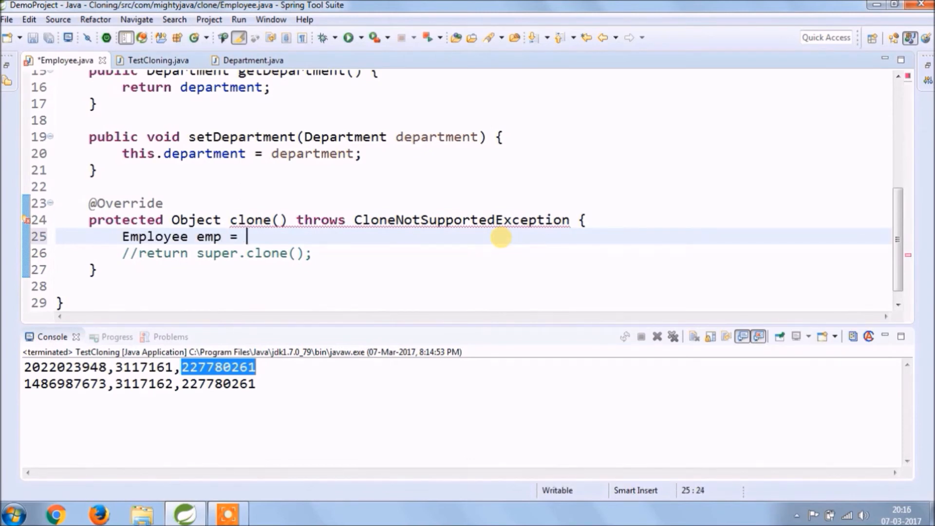
type("super.clone();")
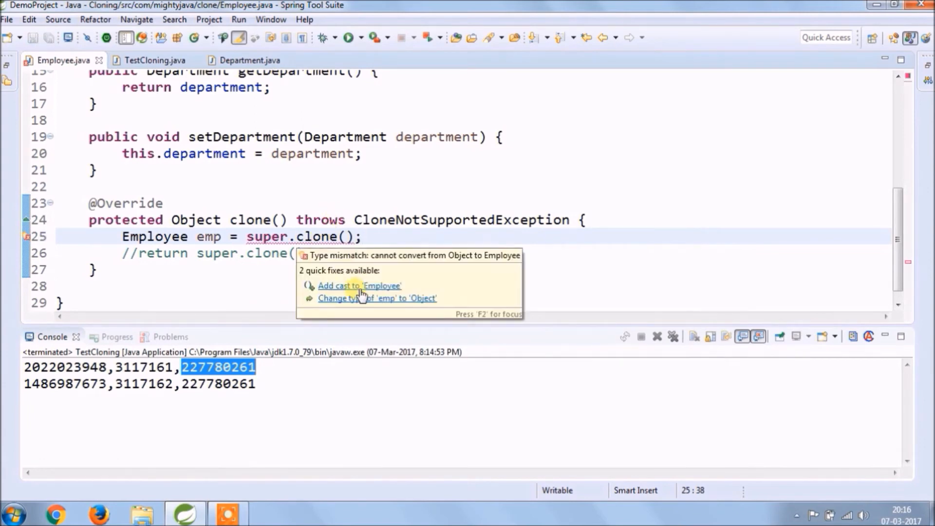
left_click(360, 286)
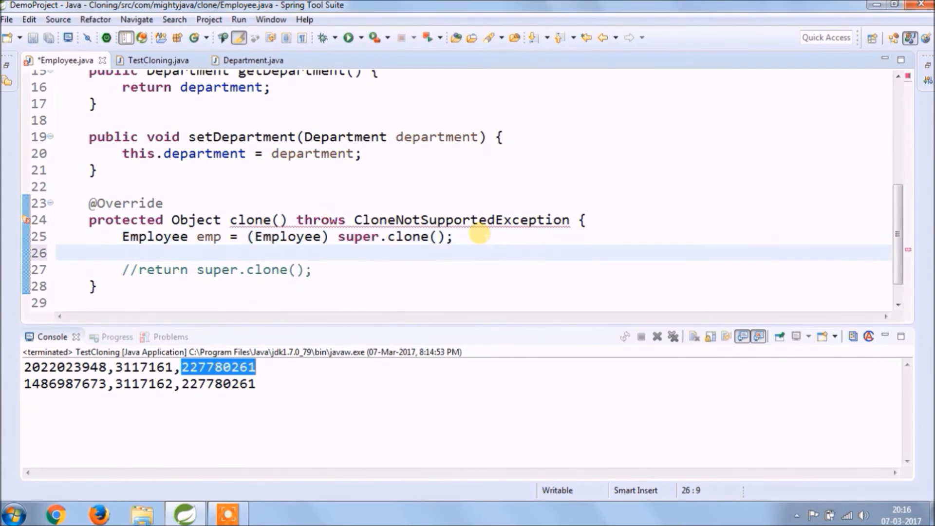
type("emp.setDepartment(emp.g);")
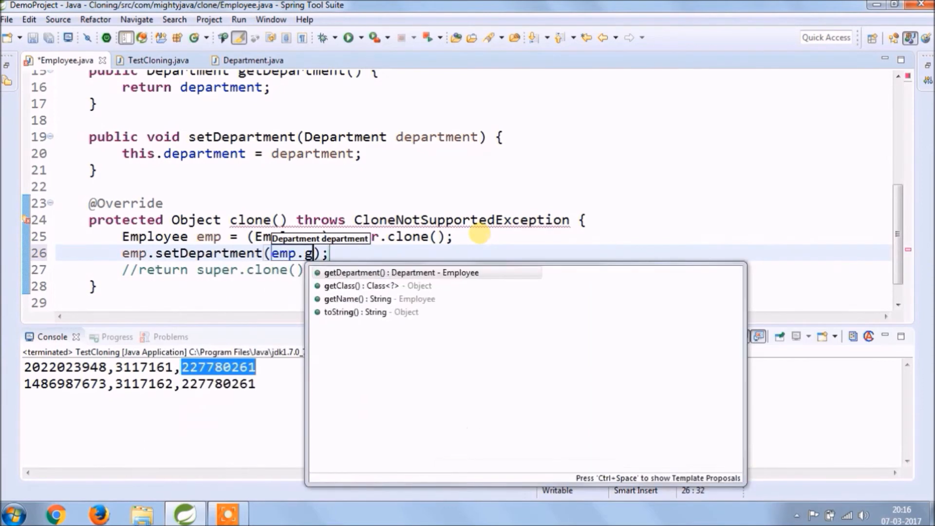
type("etDepartment().clone(")
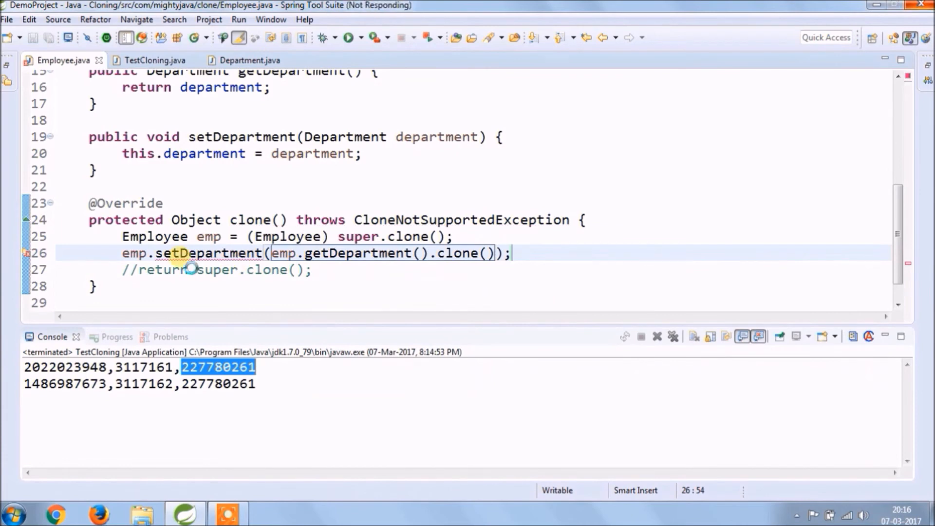
type("(Department)")
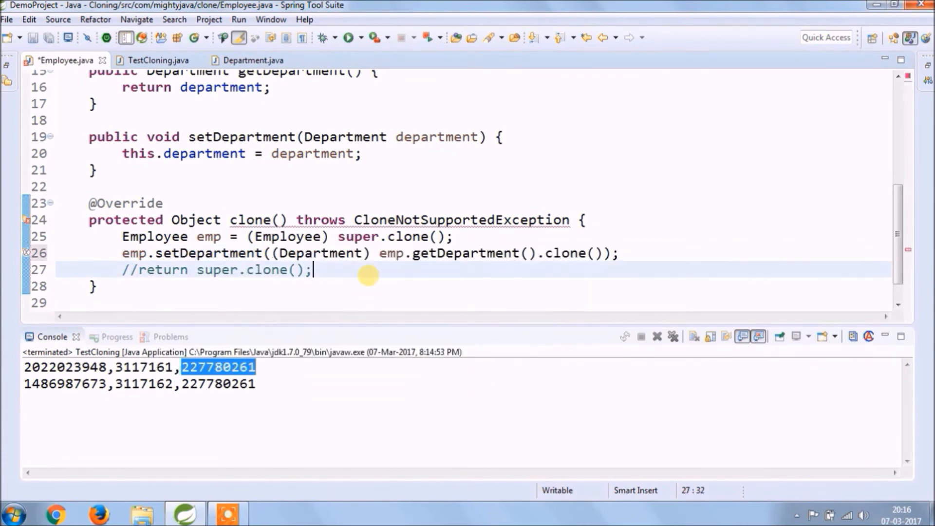
type("retu")
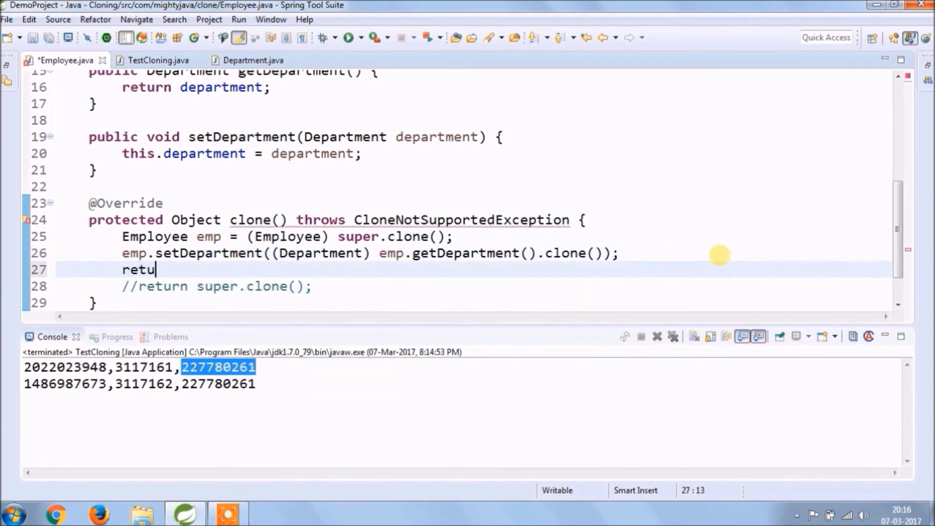
type("rn emp;")
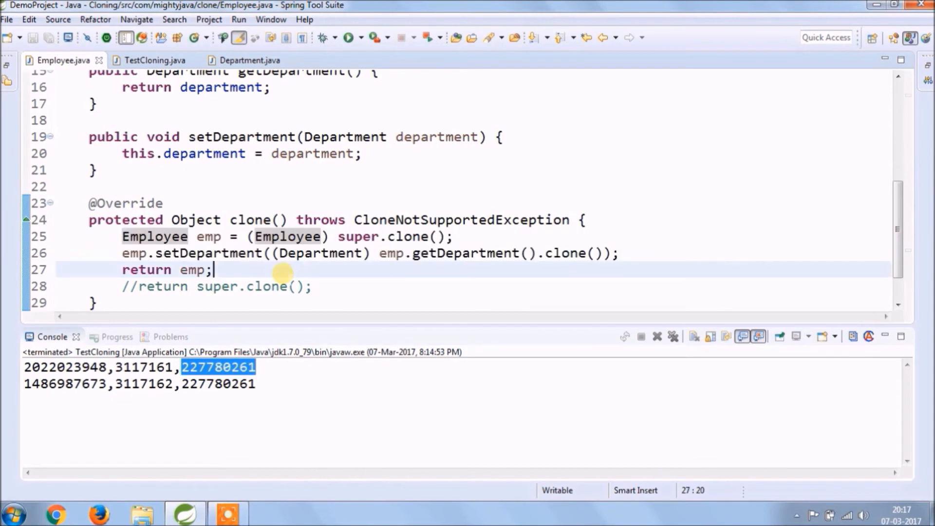
- Review the getDepartment print in TestCloning against Employee and select the Cloneable interface name
left_click(153, 60)
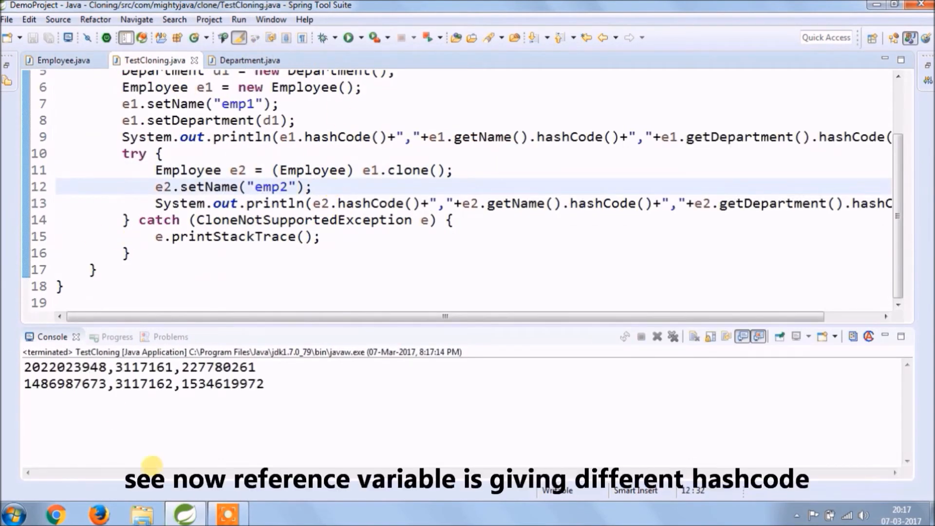
double_click(738, 136)
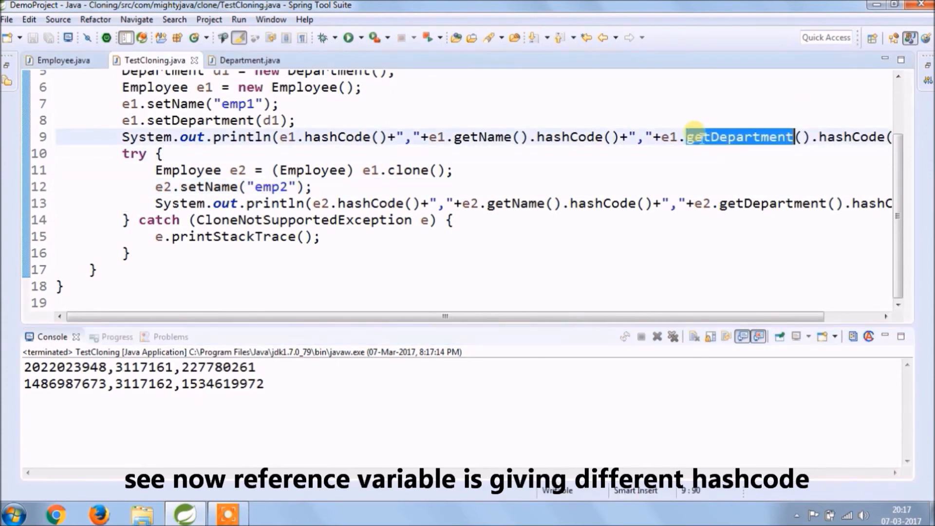
left_click(59, 59)
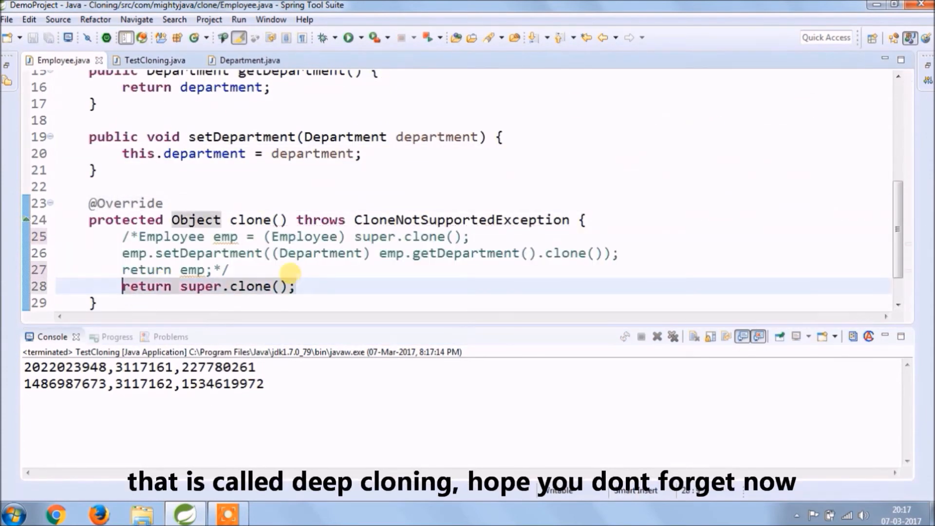
left_click(154, 59)
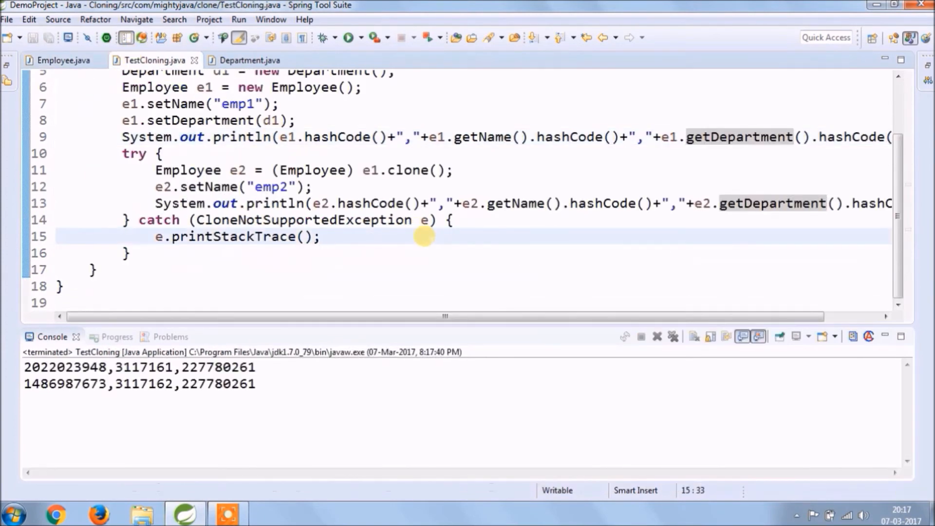
double_click(218, 384)
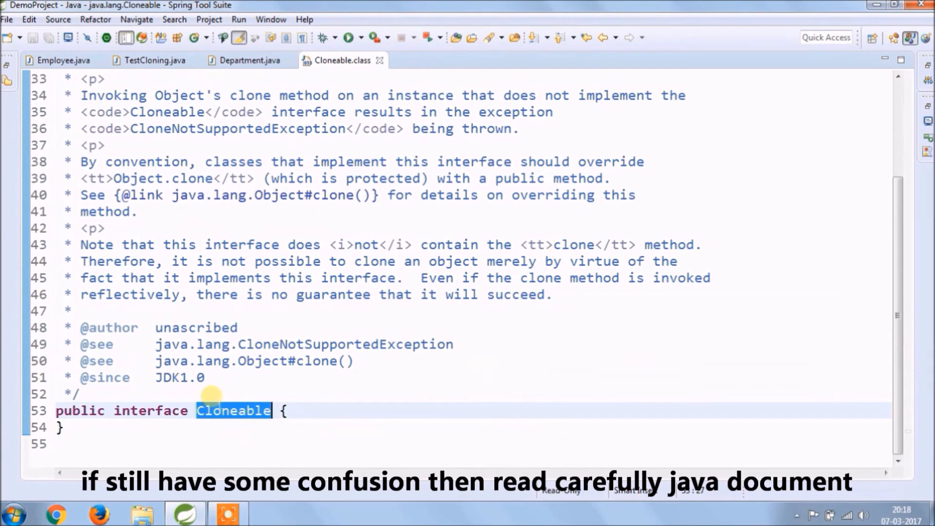
mouse_move(233, 410)
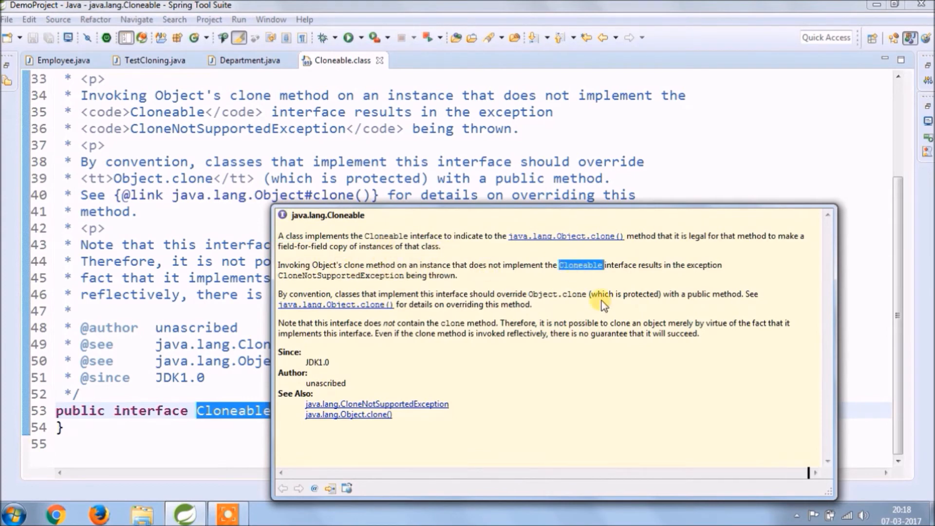
mouse_move(333, 310)
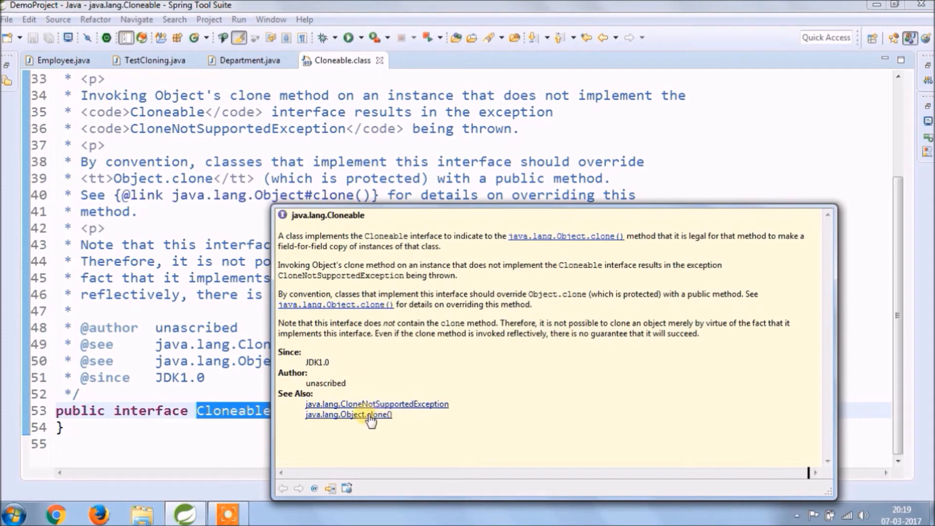
- Follow the Cloneable docs link to the Object.clone() Javadoc
left_click(345, 415)
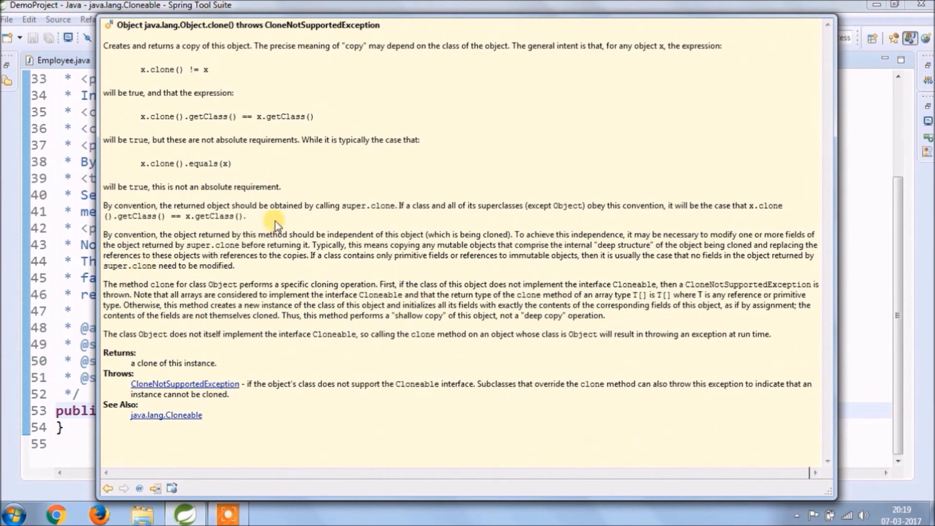
mouse_move(333, 199)
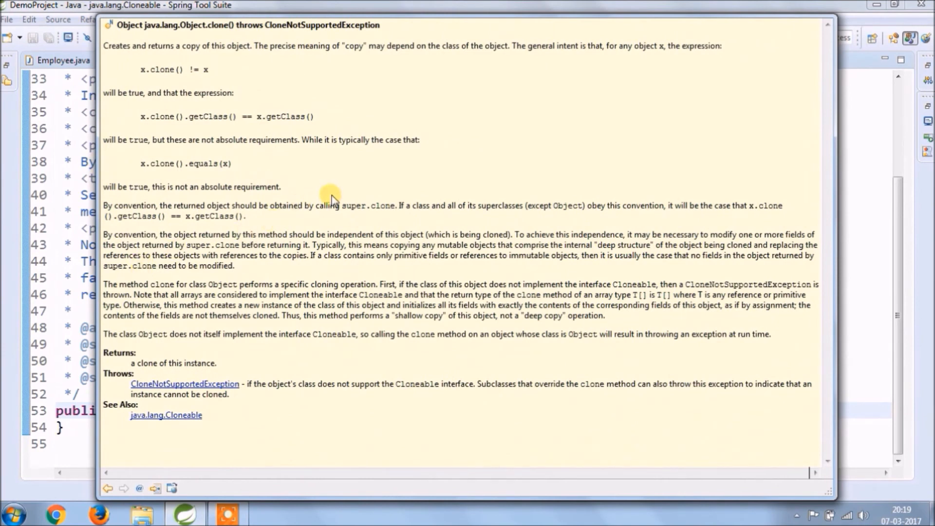
mouse_move(188, 95)
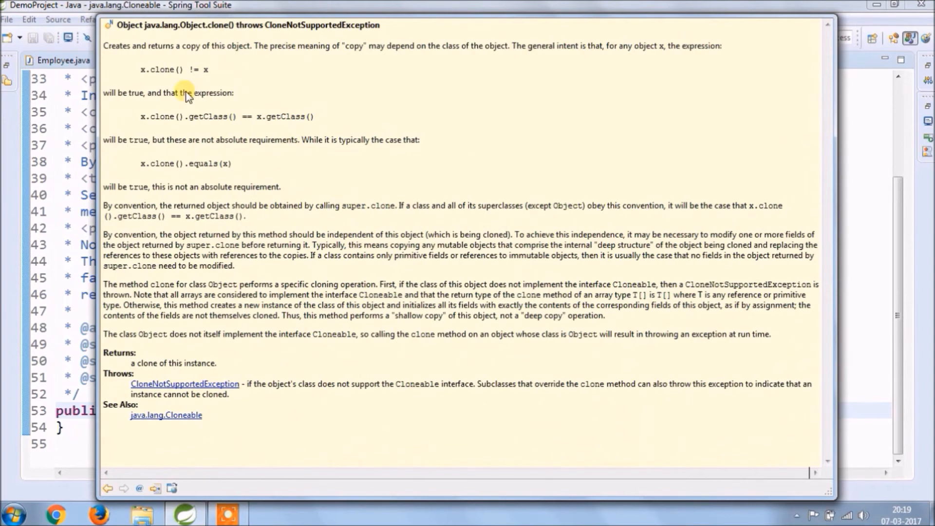
mouse_move(140, 56)
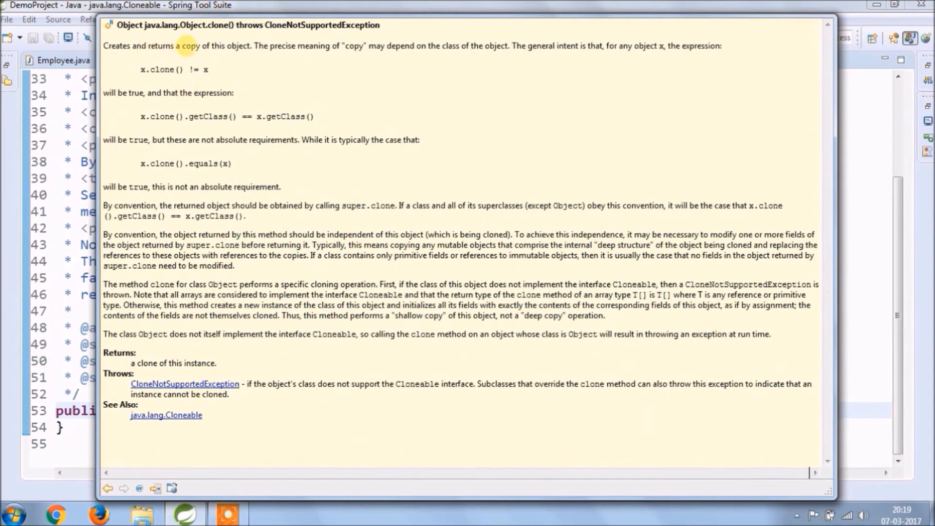
mouse_move(242, 46)
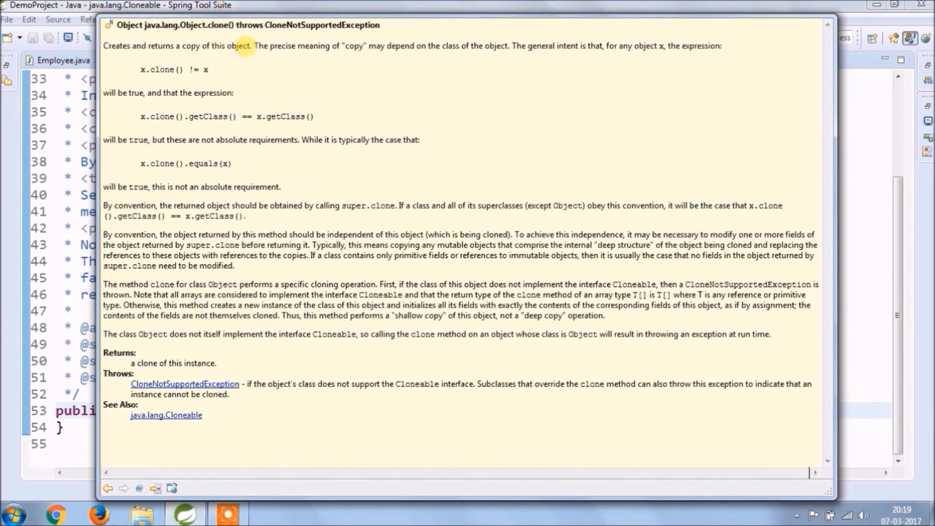
mouse_move(304, 46)
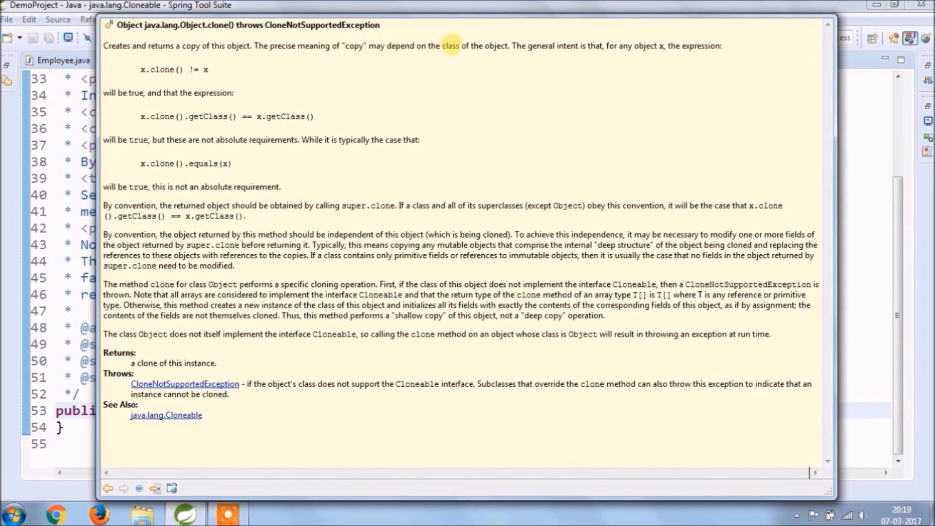
mouse_move(527, 46)
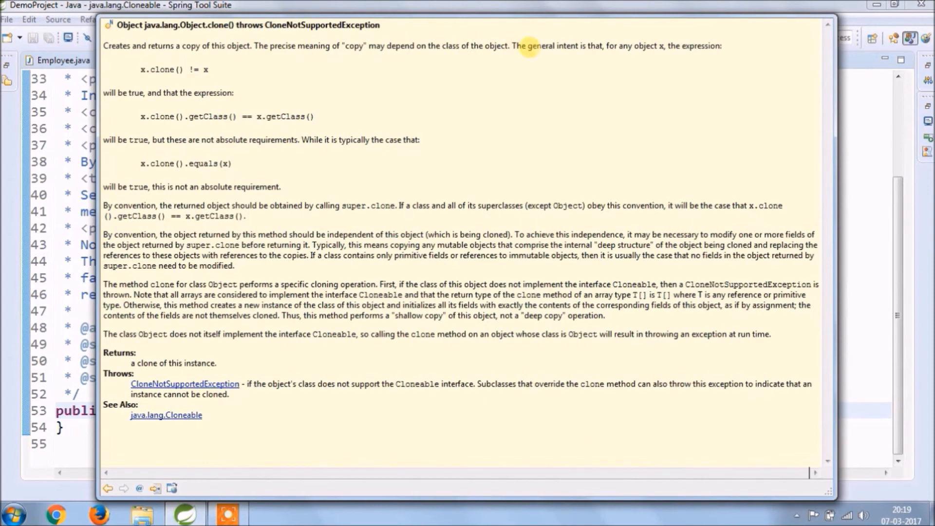
mouse_move(589, 48)
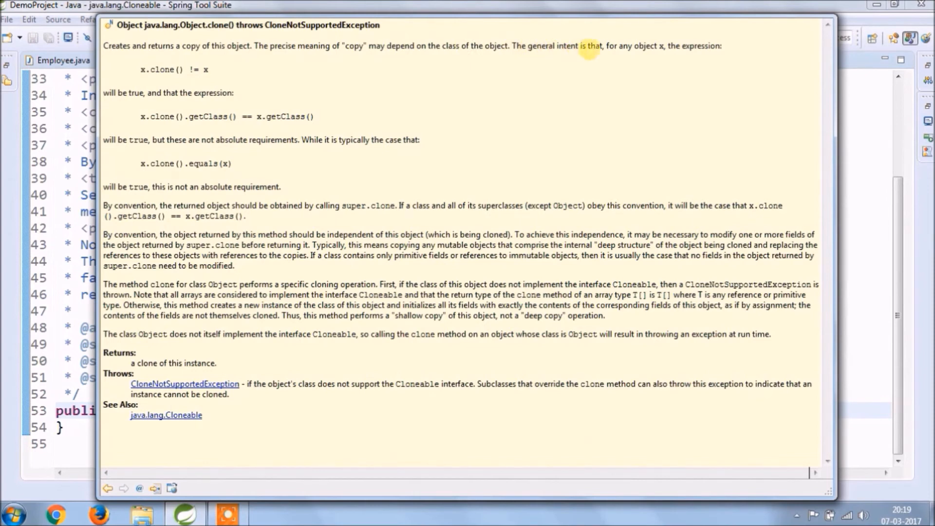
mouse_move(677, 56)
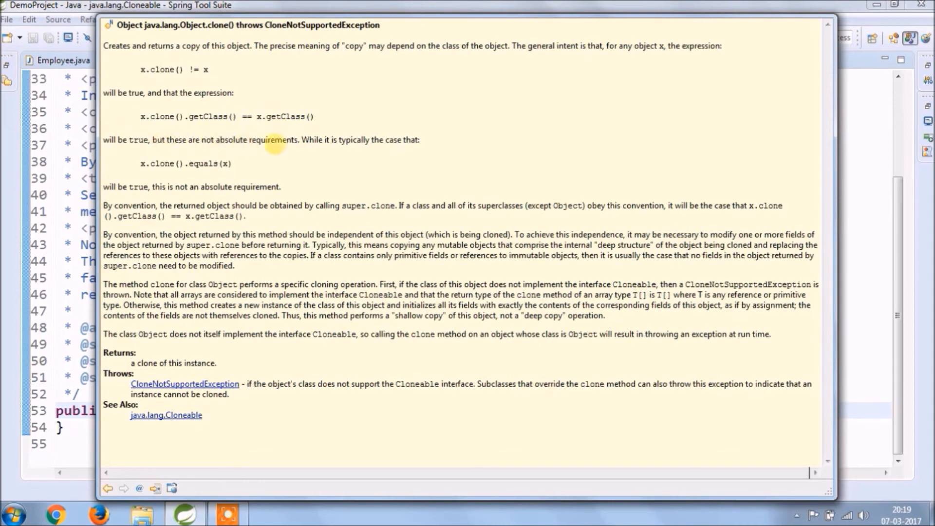
mouse_move(370, 150)
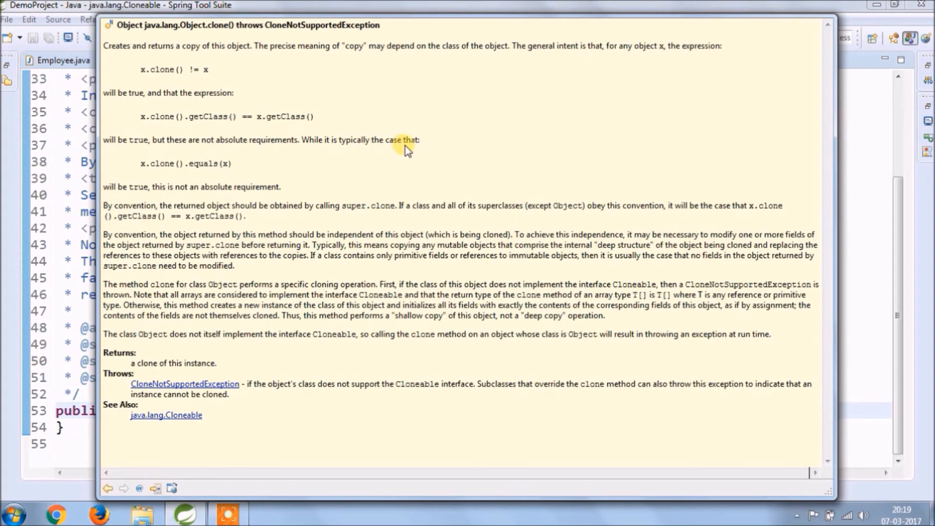
mouse_move(163, 160)
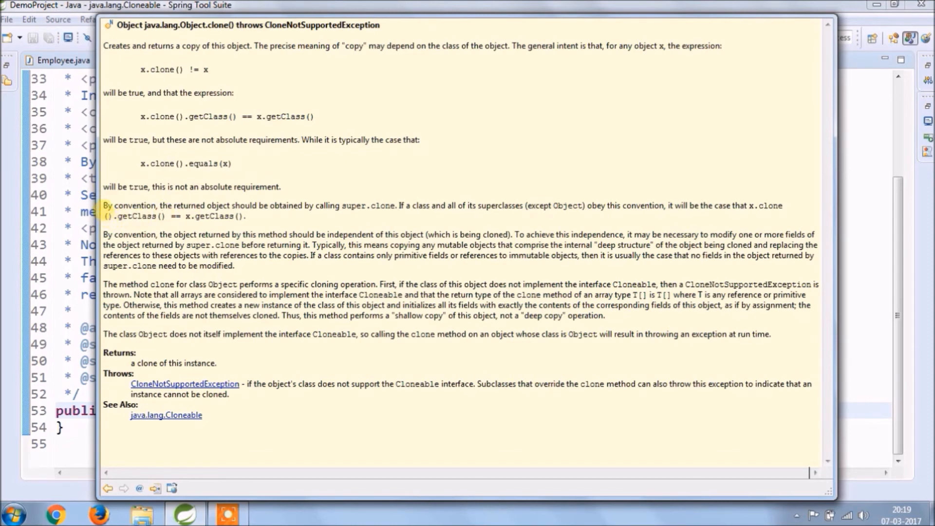
double_click(129, 205)
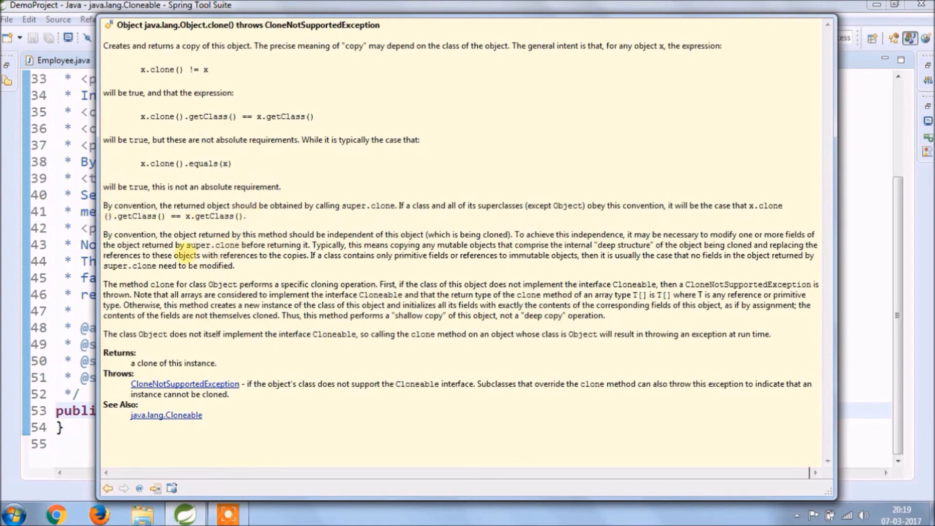
mouse_move(106, 244)
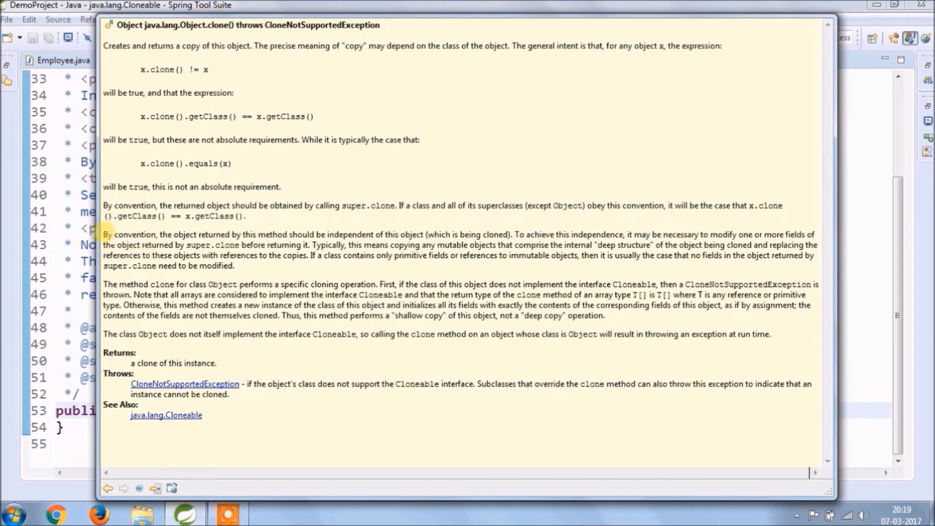
left_click_drag(103, 234, 176, 244)
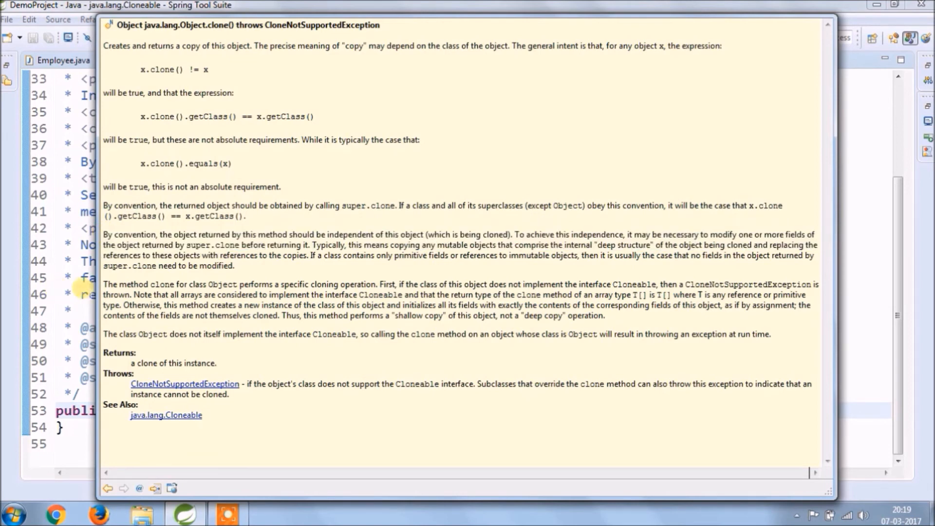
mouse_move(101, 292)
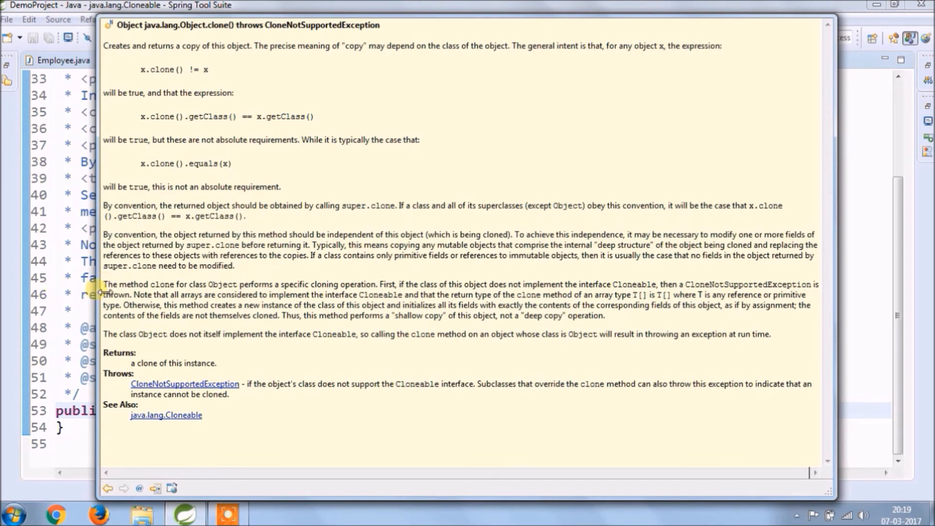
mouse_move(107, 290)
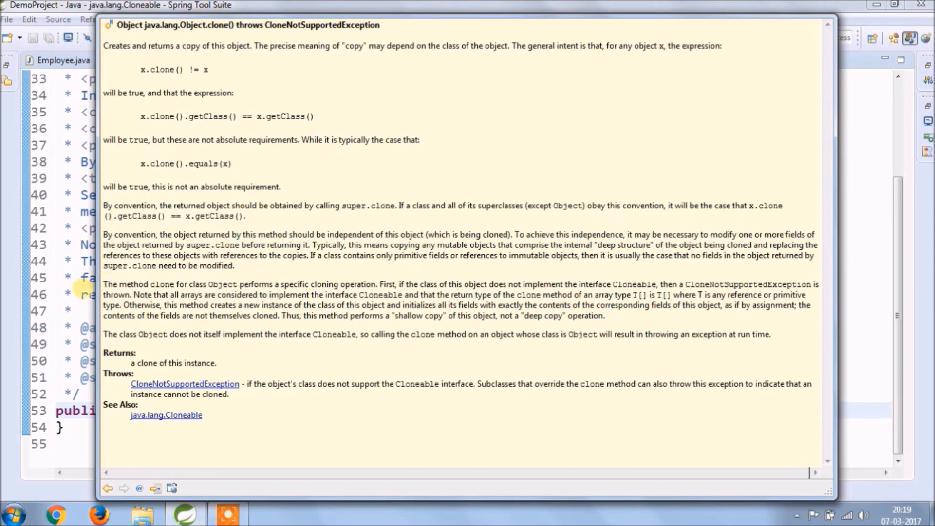
mouse_move(104, 292)
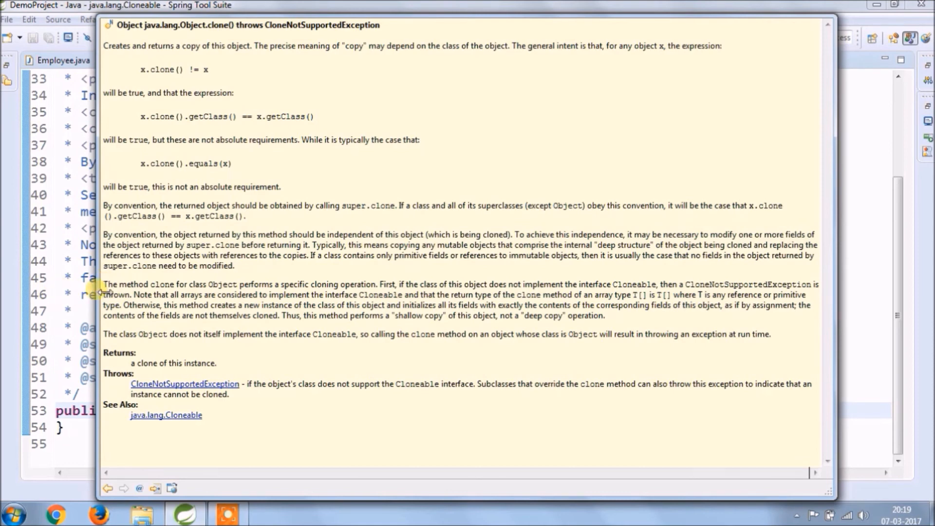
mouse_move(106, 291)
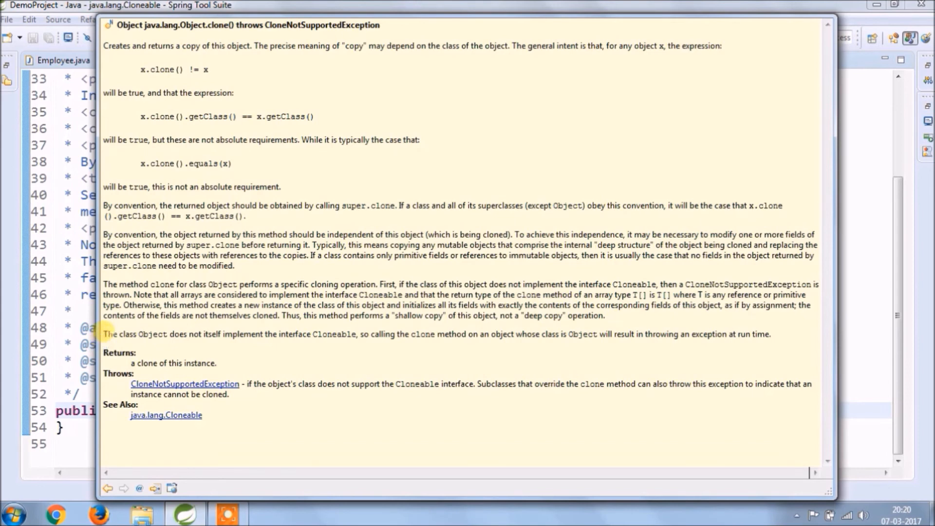
double_click(110, 334)
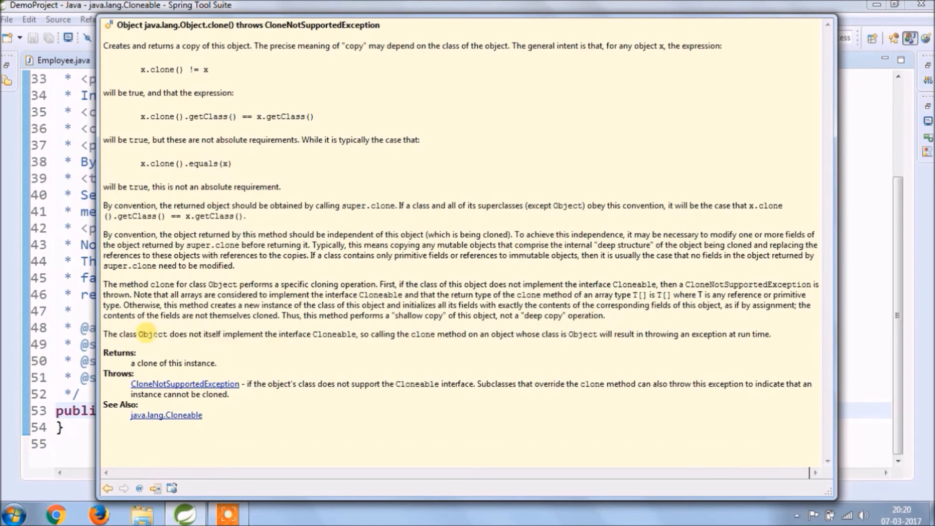
mouse_move(123, 336)
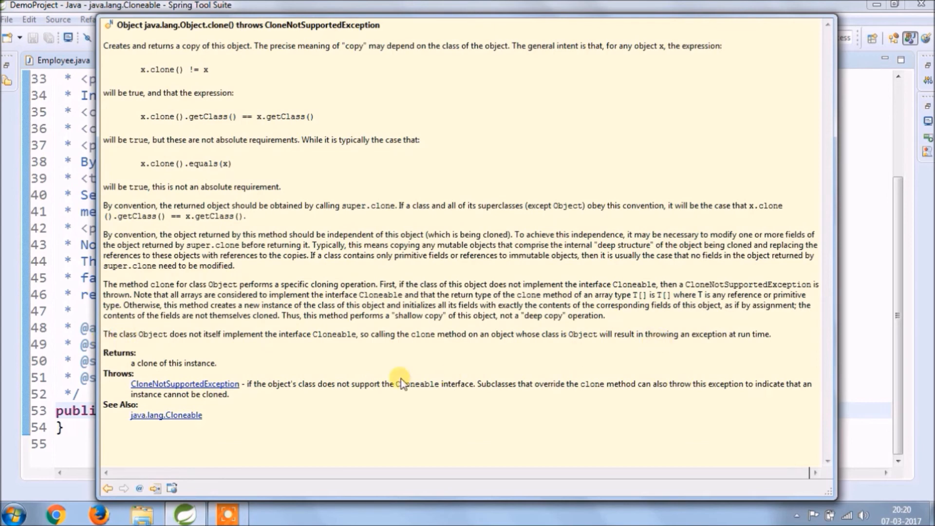
mouse_move(303, 367)
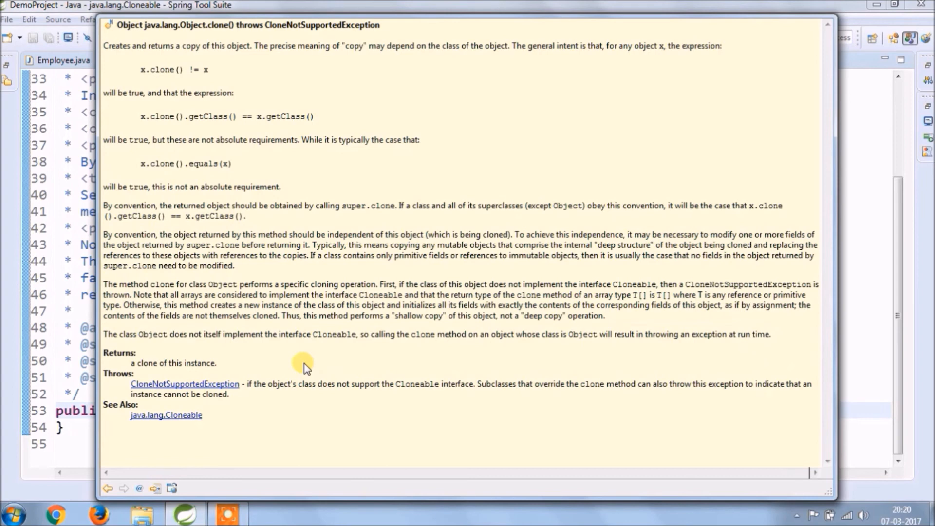
mouse_move(304, 367)
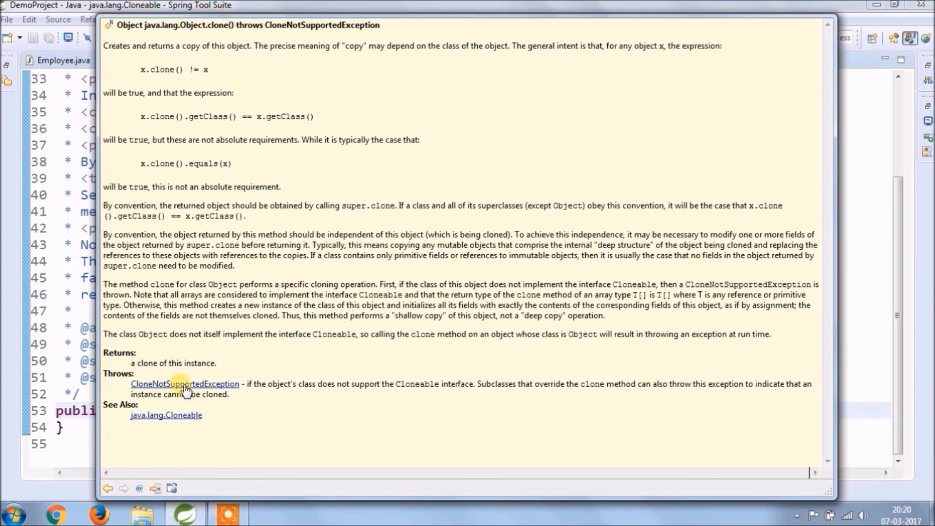
- Follow the Throws link to the CloneNotSupportedException Javadoc
left_click(185, 384)
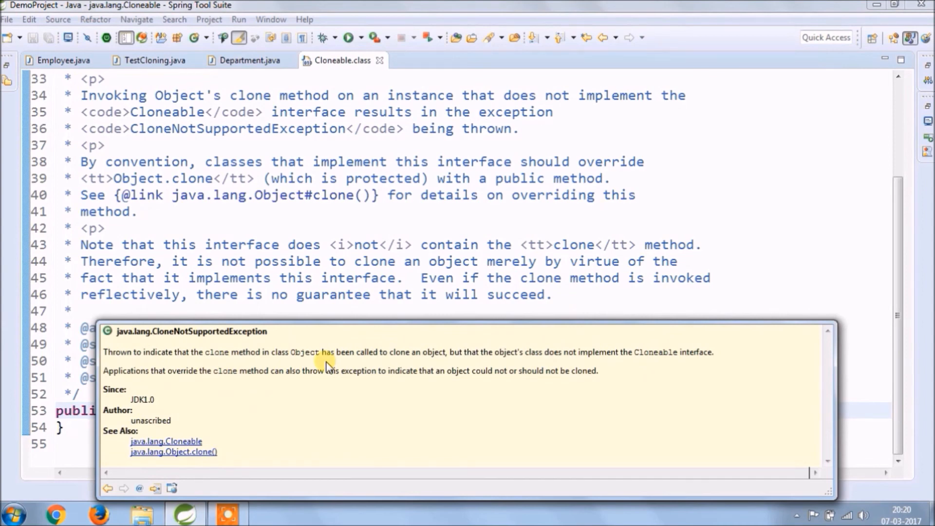
mouse_move(328, 367)
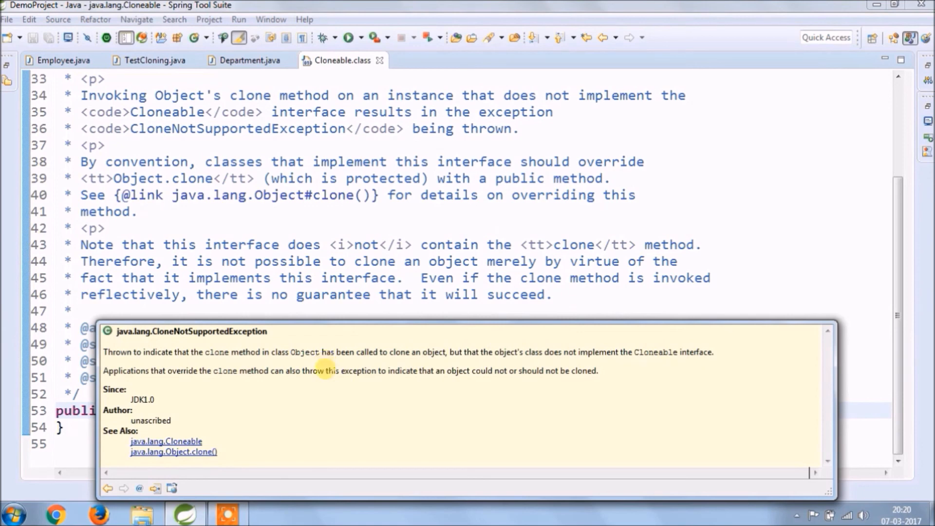
mouse_move(327, 365)
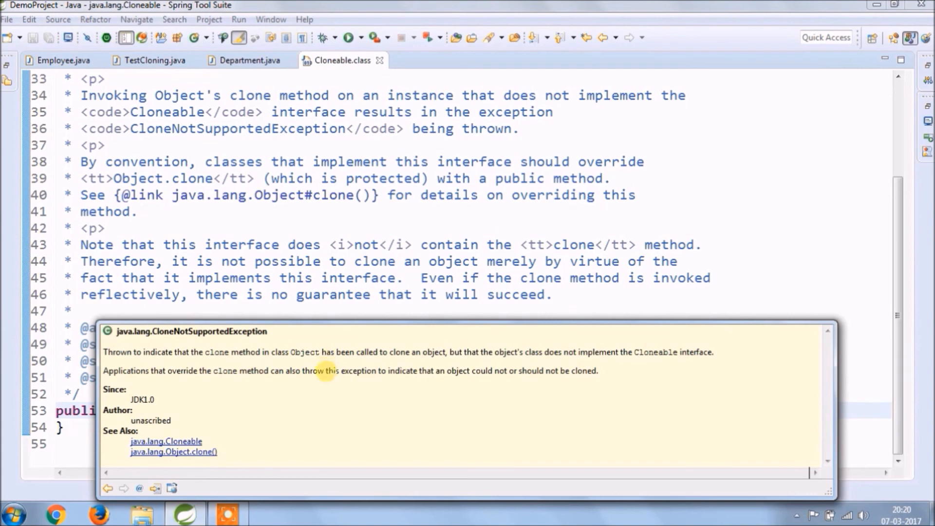
- Dismiss the exception docs and review Employee's name and department fields and the Department source
left_click(487, 244)
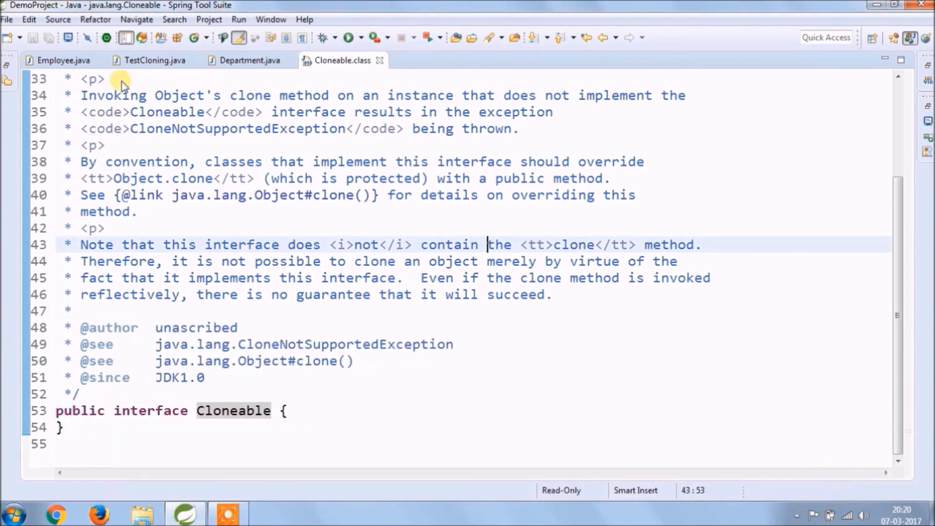
left_click(150, 60)
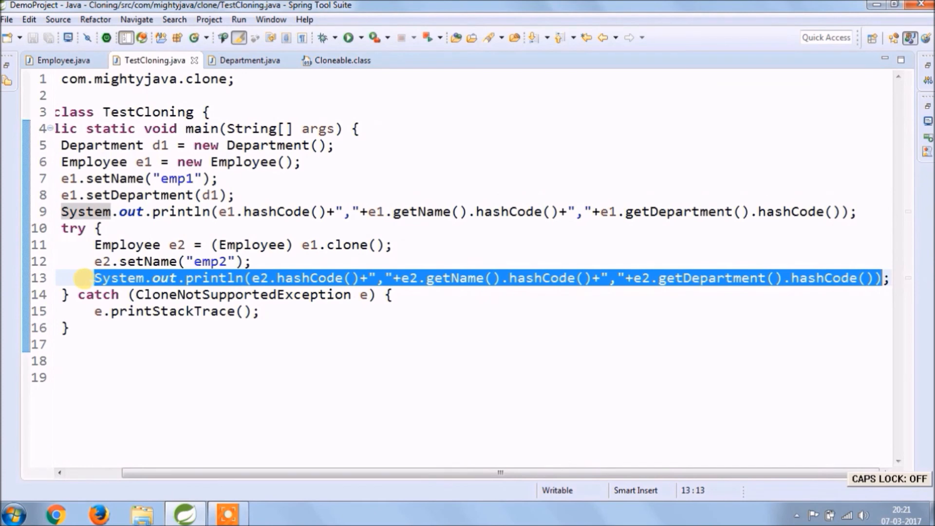
left_click(59, 60)
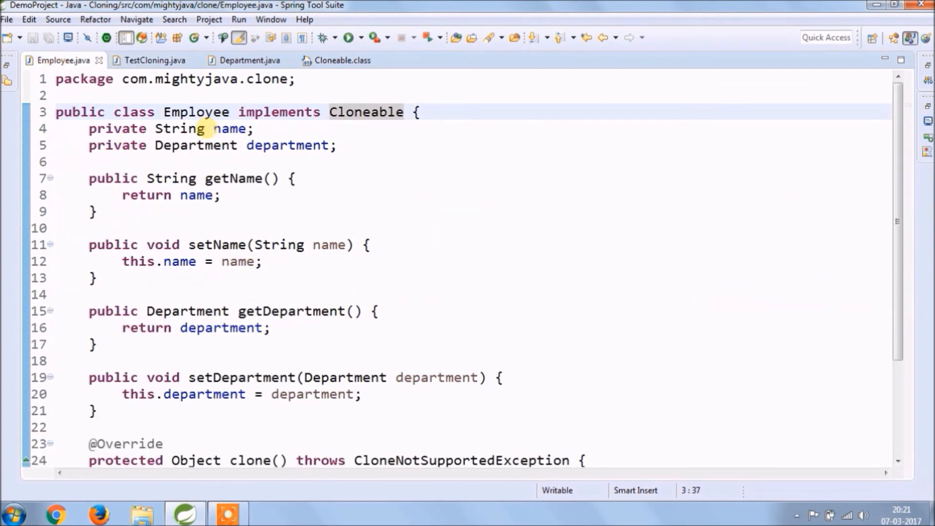
left_click_drag(205, 129, 337, 145)
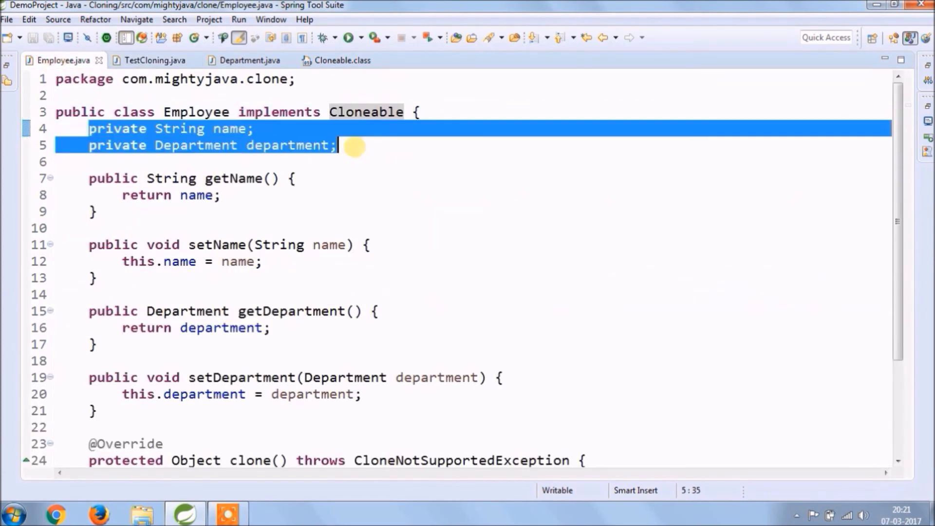
scroll("down", 3)
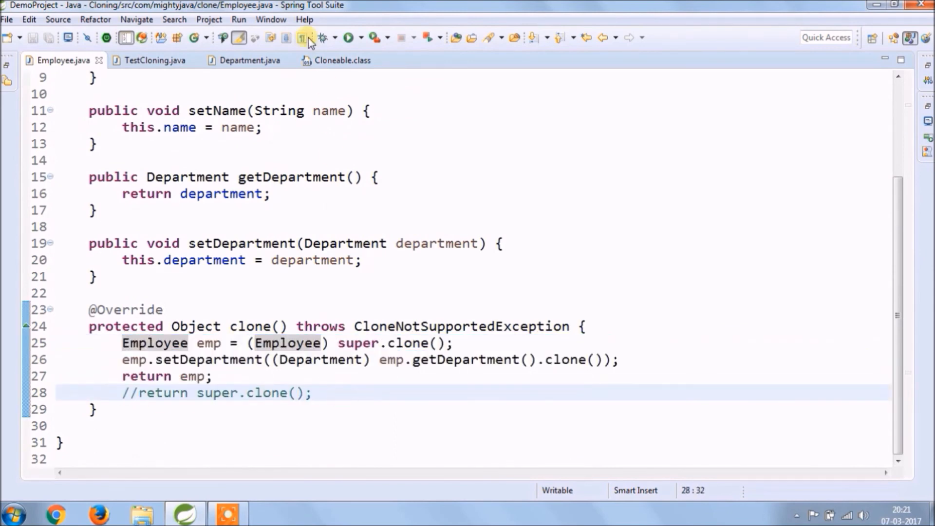
left_click(248, 59)
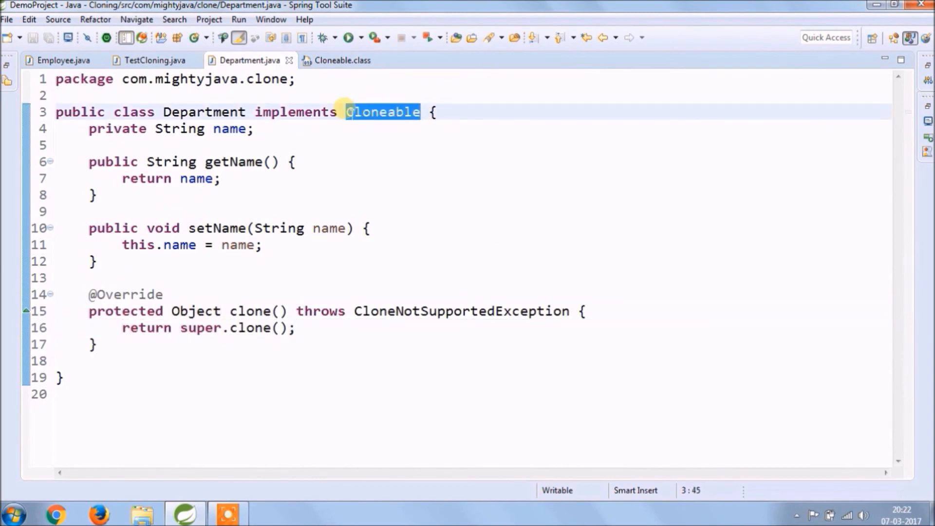
- Run TestCloning as a Java Application and pick out the clone's hash code in the output
left_click(151, 59)
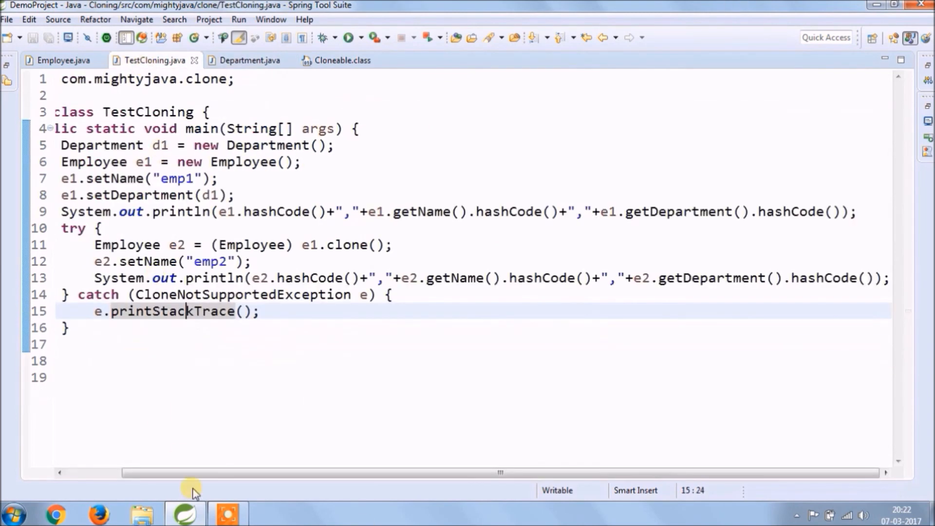
left_click(350, 37)
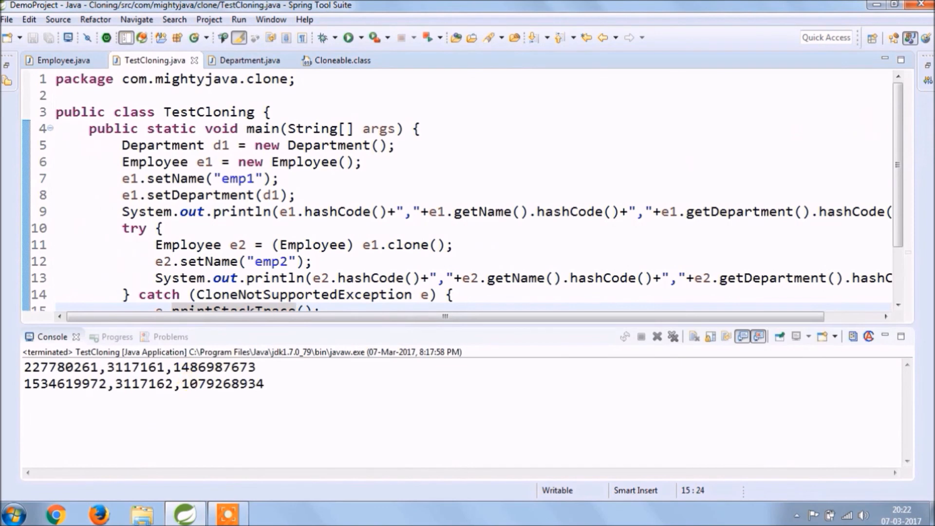
double_click(142, 384)
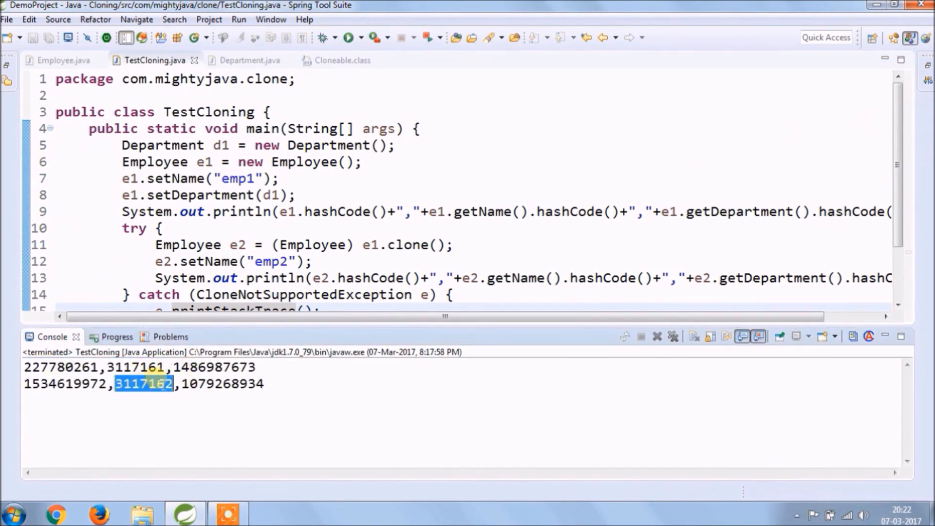